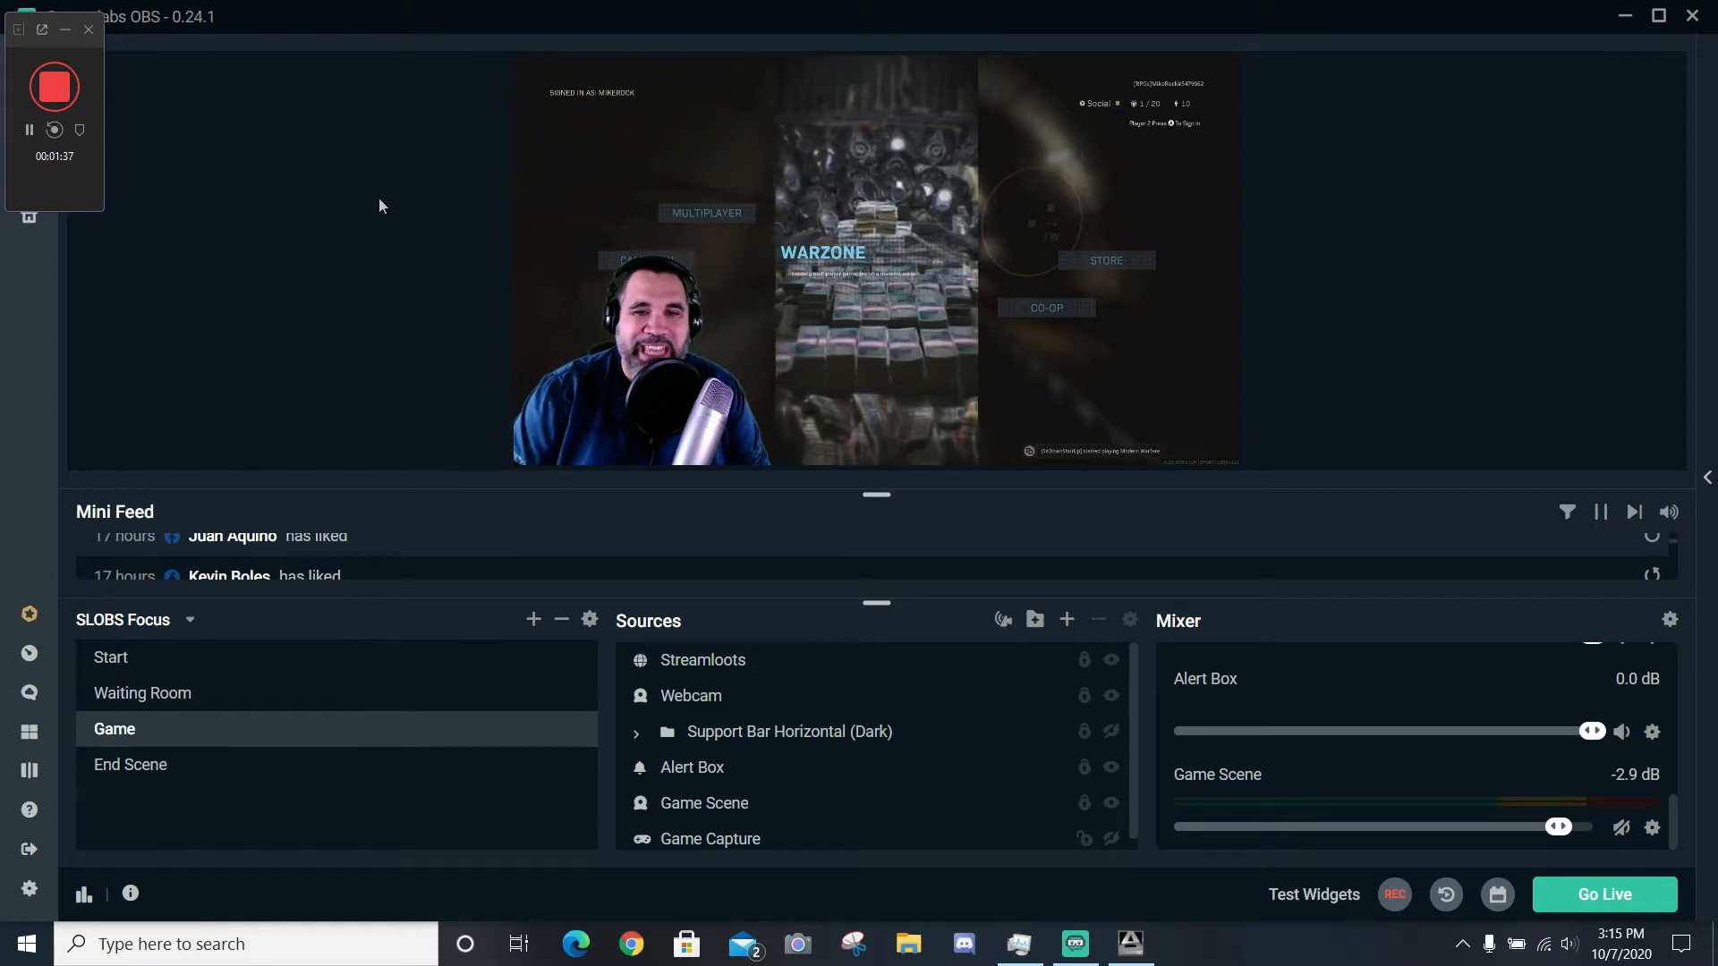
mouse_move(1669, 621)
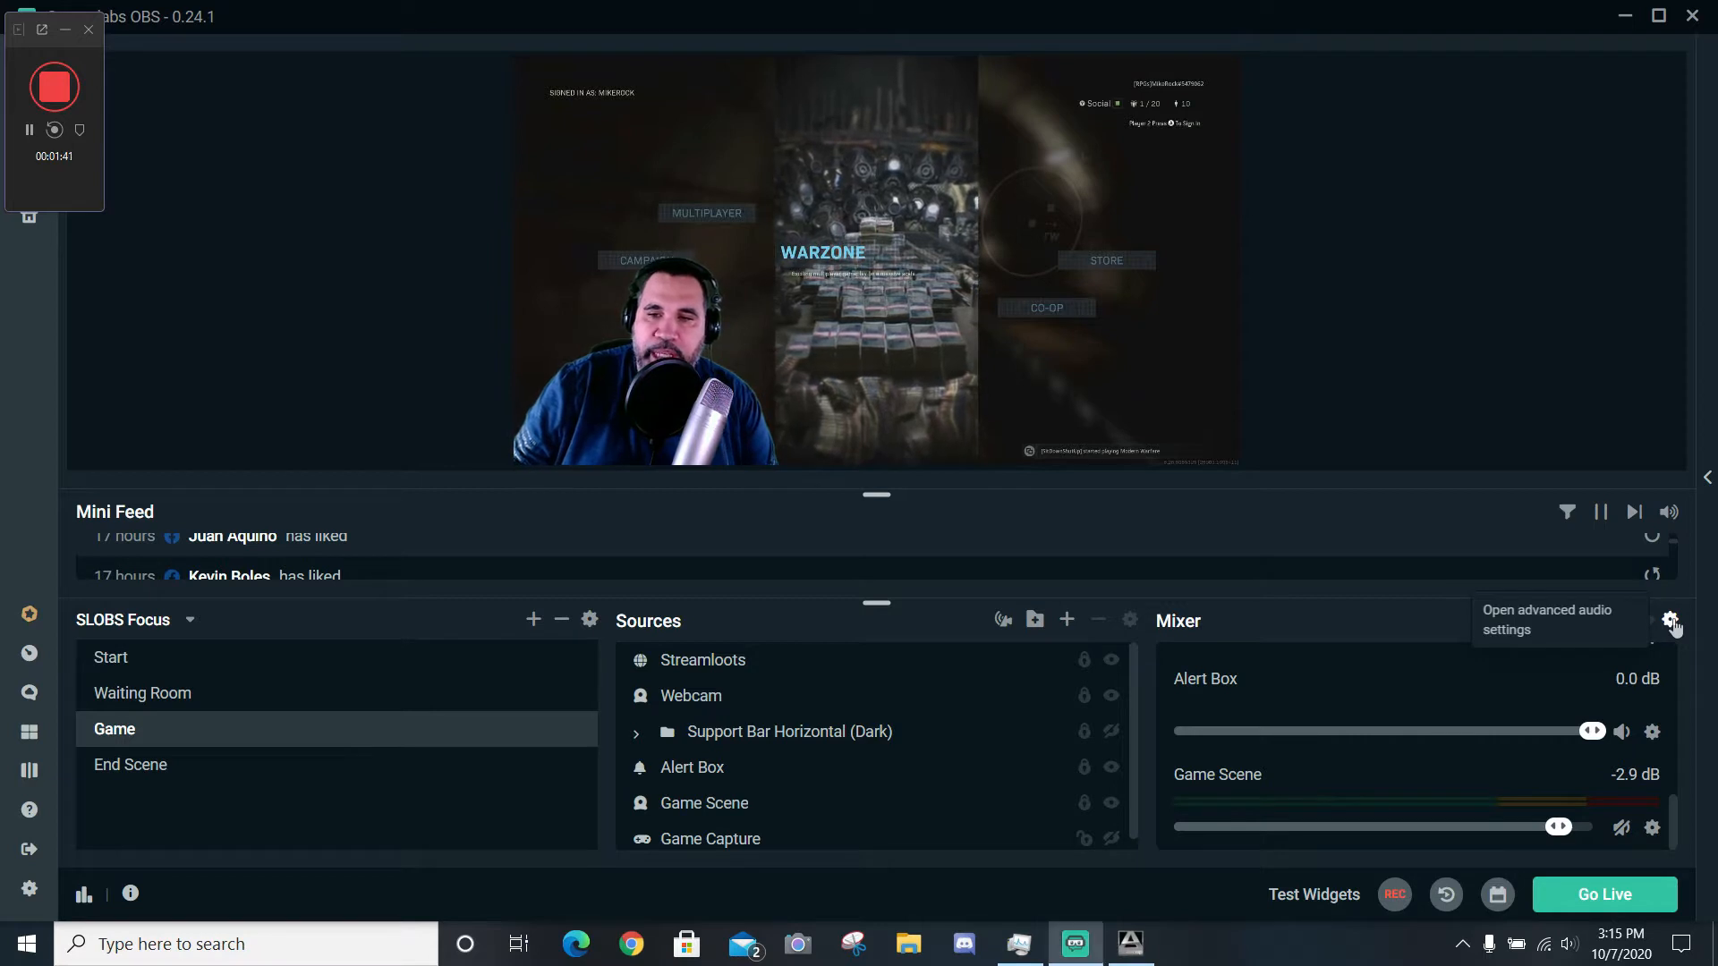
Review the mixer's Advanced Audio Settings, close them, and bring up the application Settings window.
click(1672, 619)
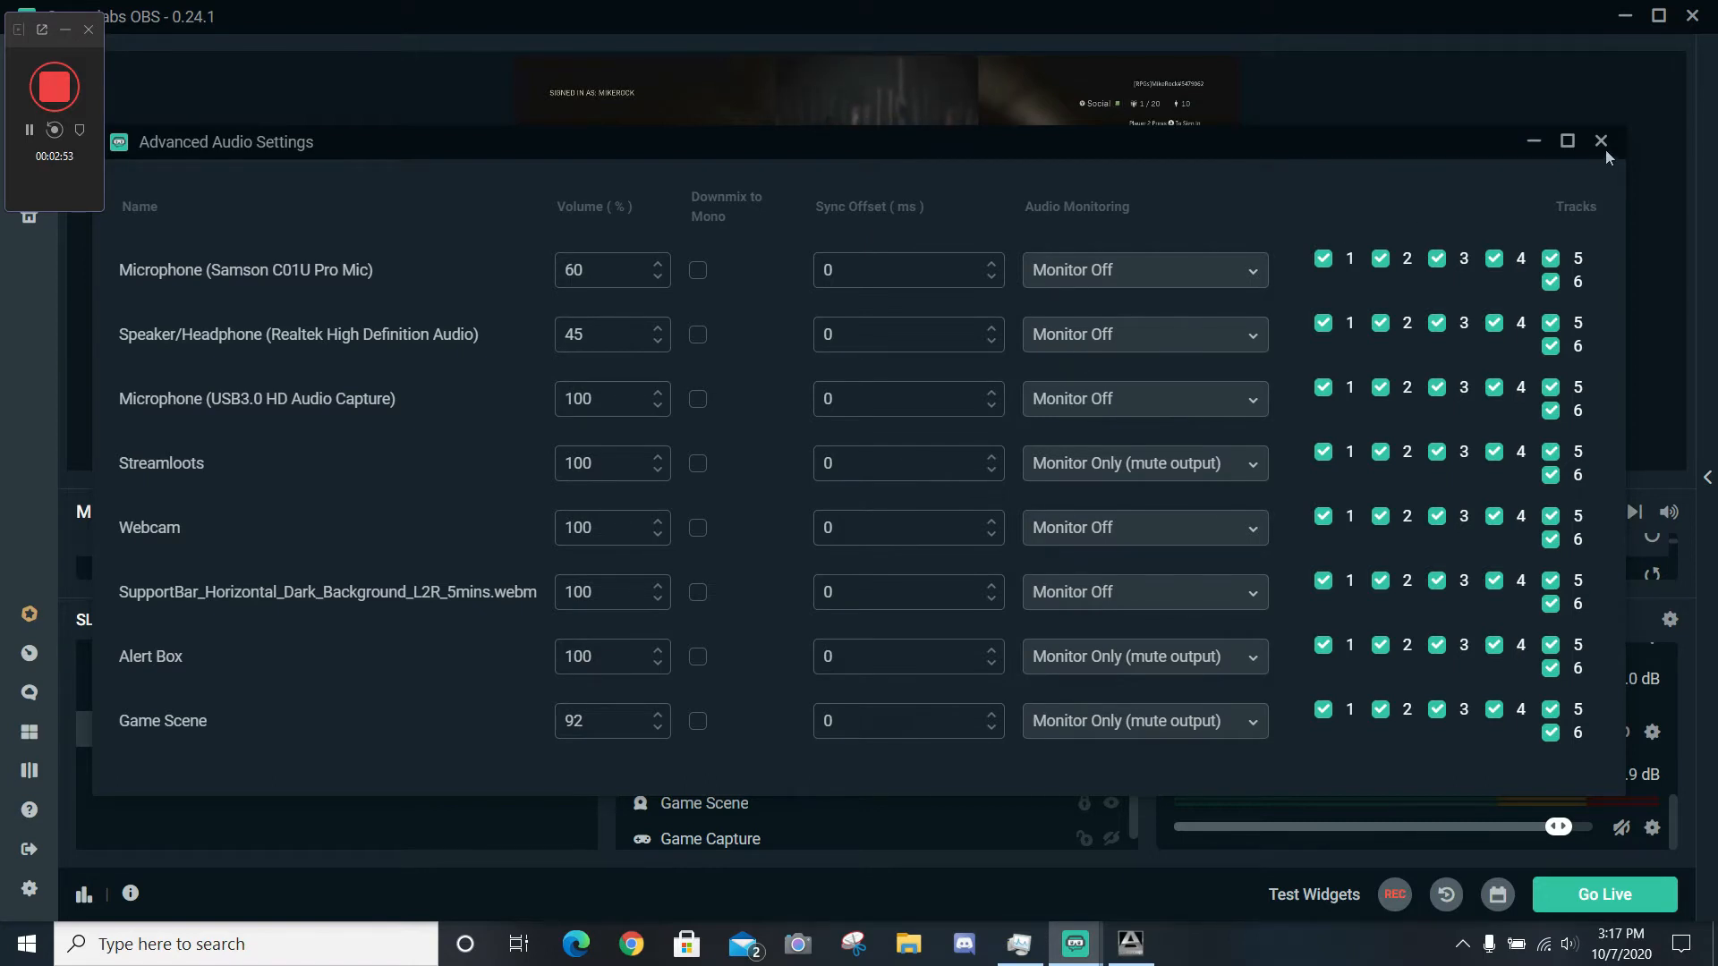
click(1600, 141)
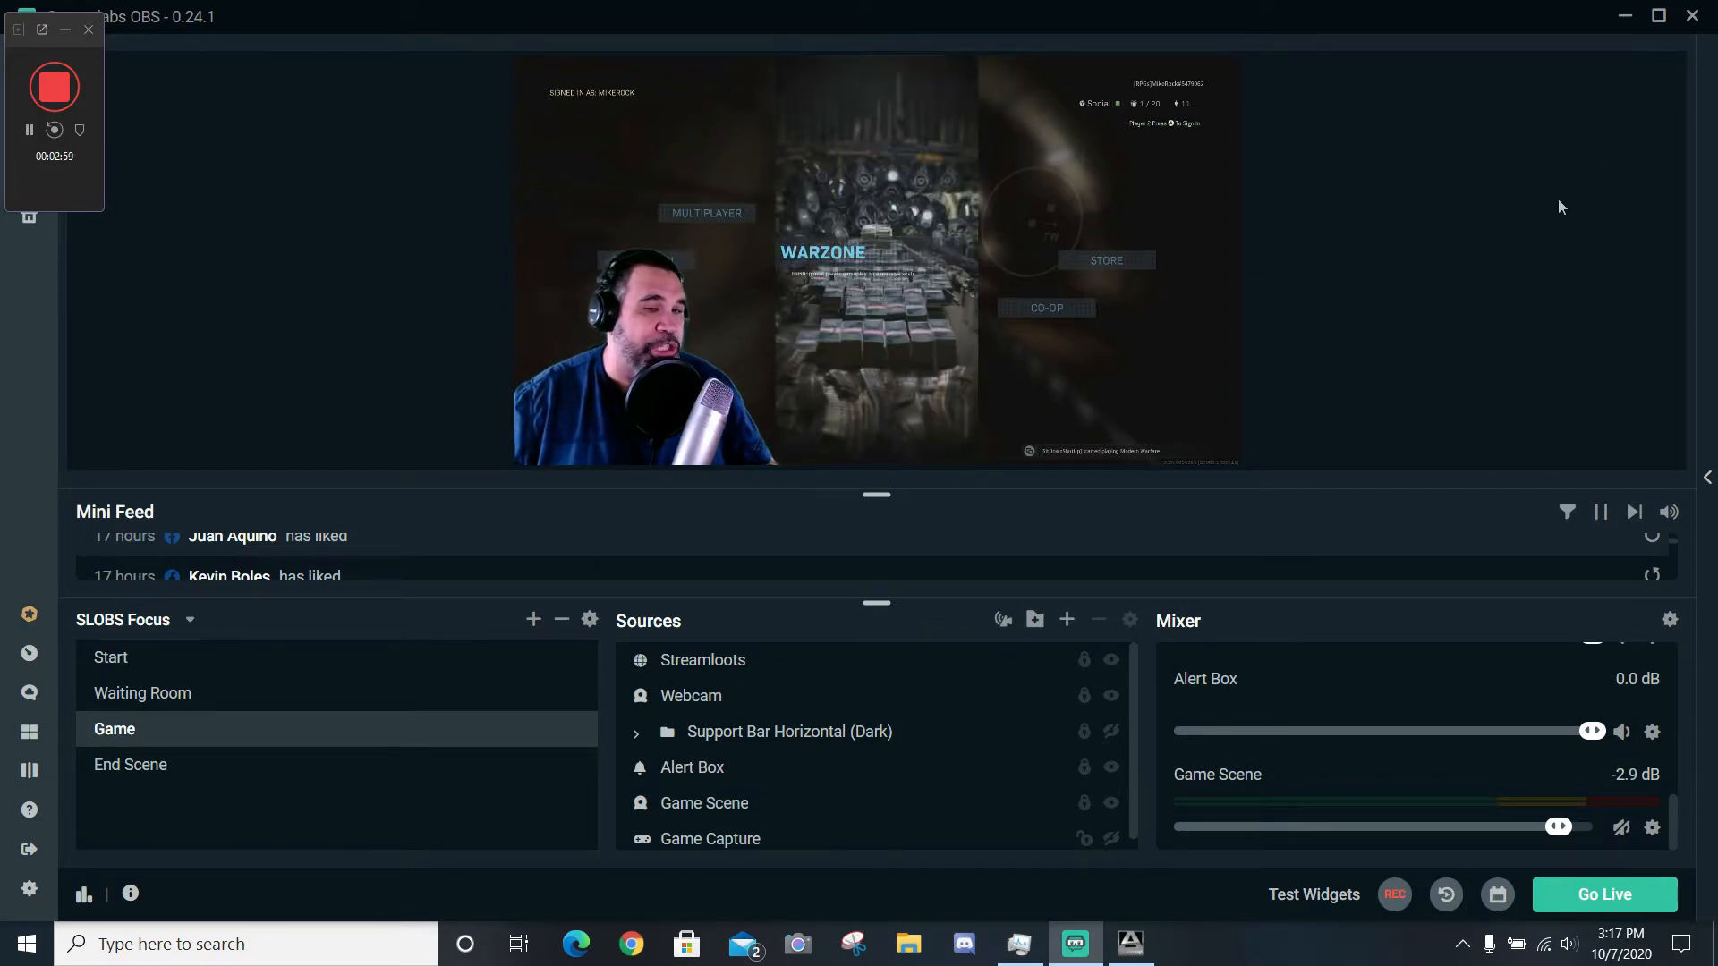
mouse_move(1543, 211)
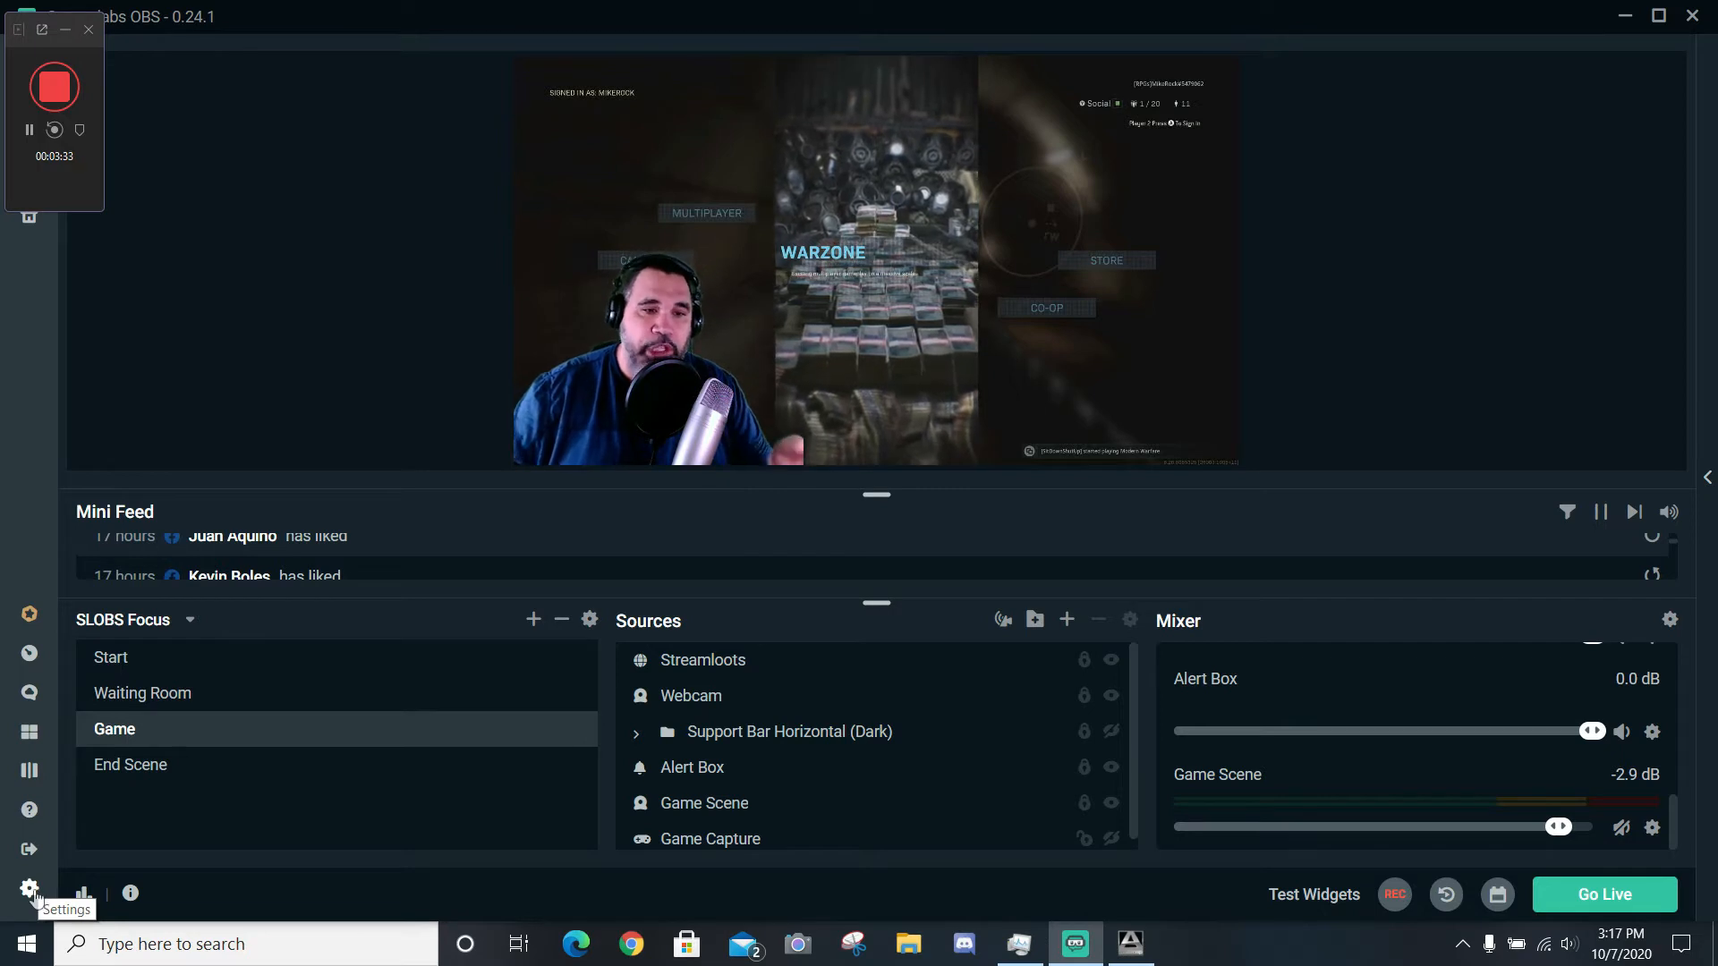
click(30, 888)
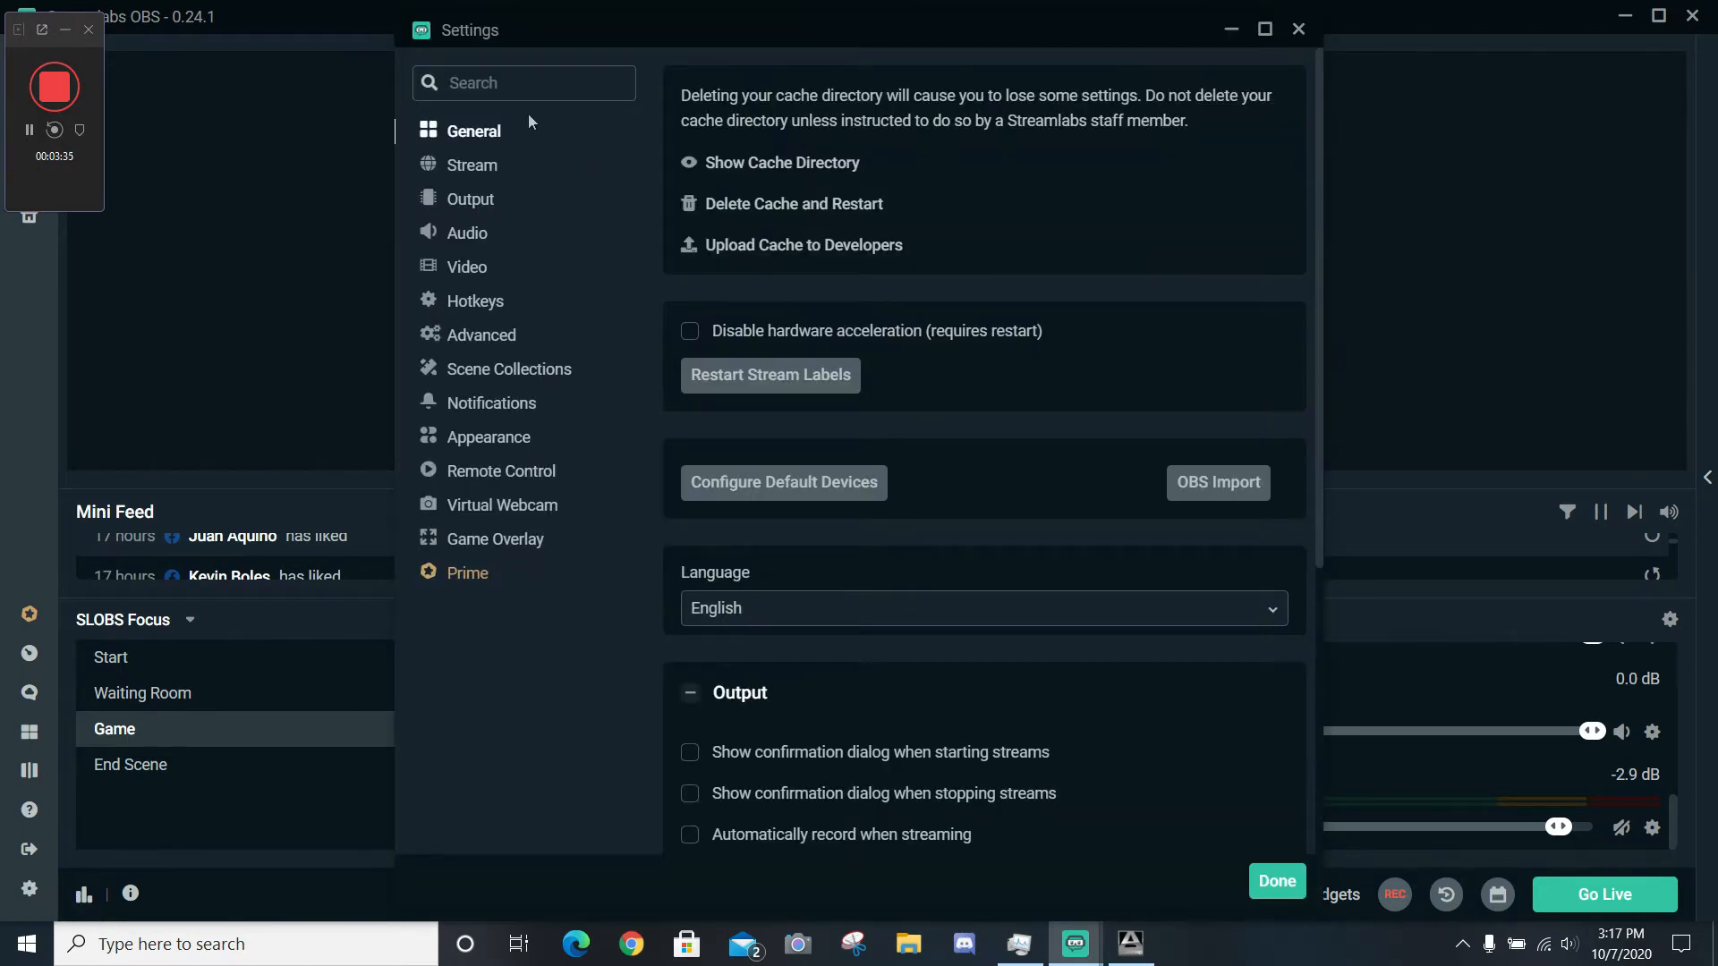
In Audio settings keep Microphone (USB3.0 HD Audio Capture) as Mic/Auxiliary Device 2 and confirm with Done.
click(468, 232)
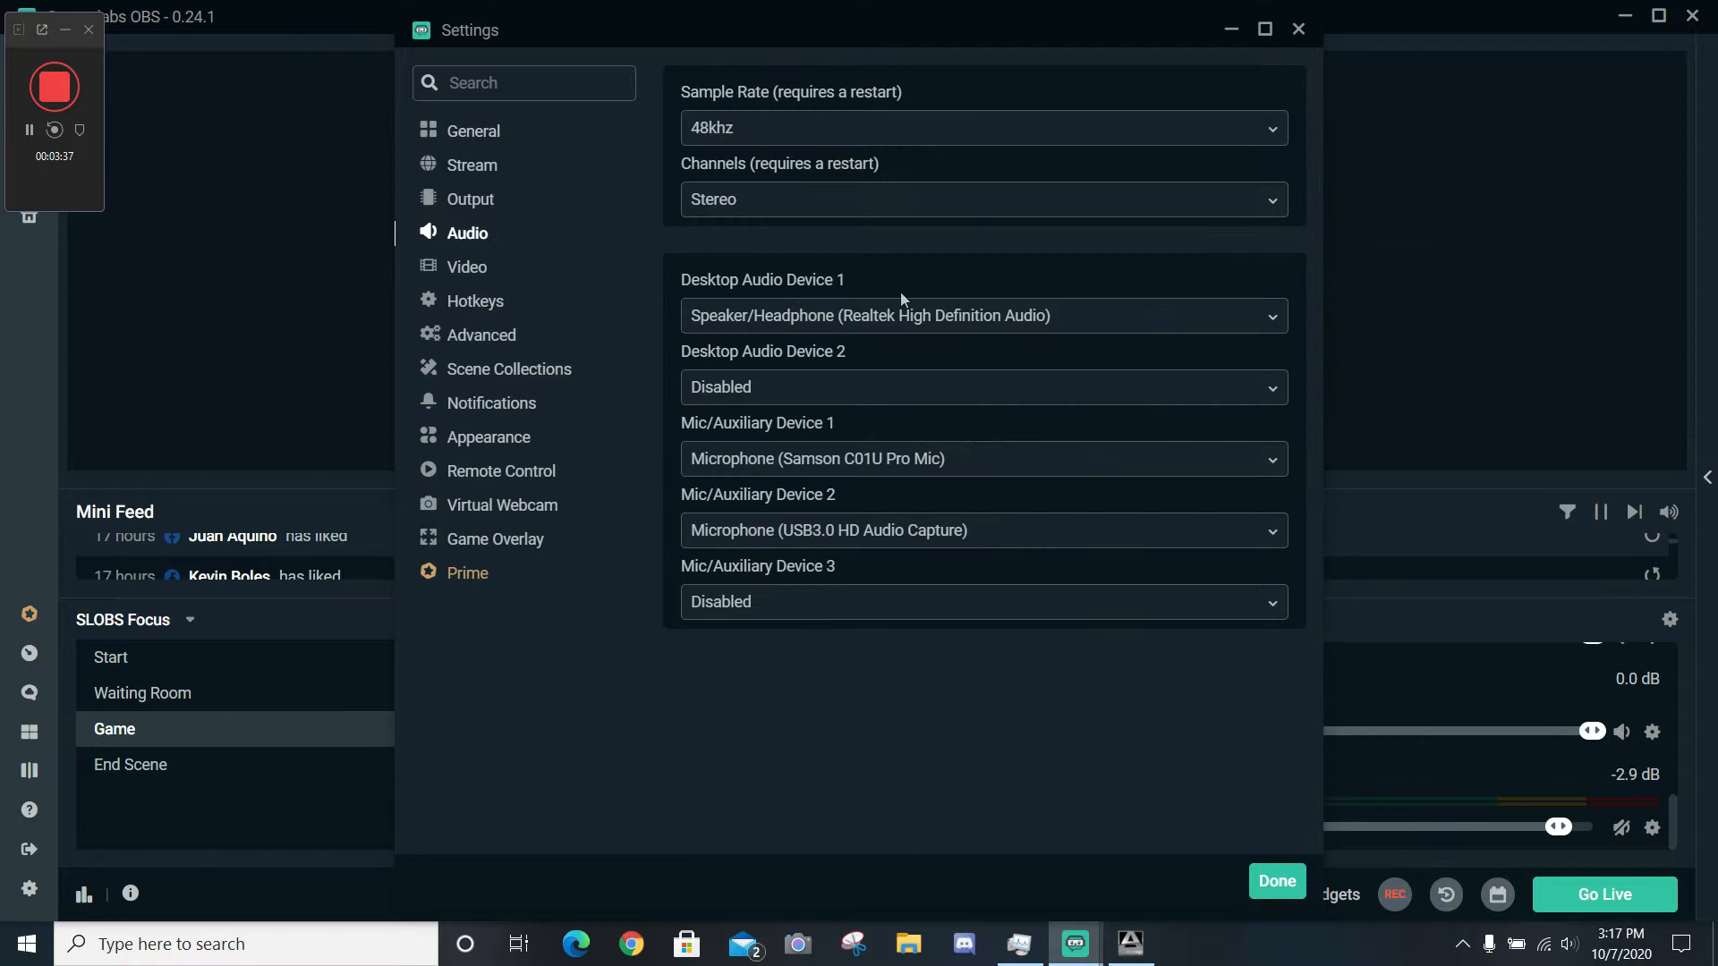
mouse_move(896, 297)
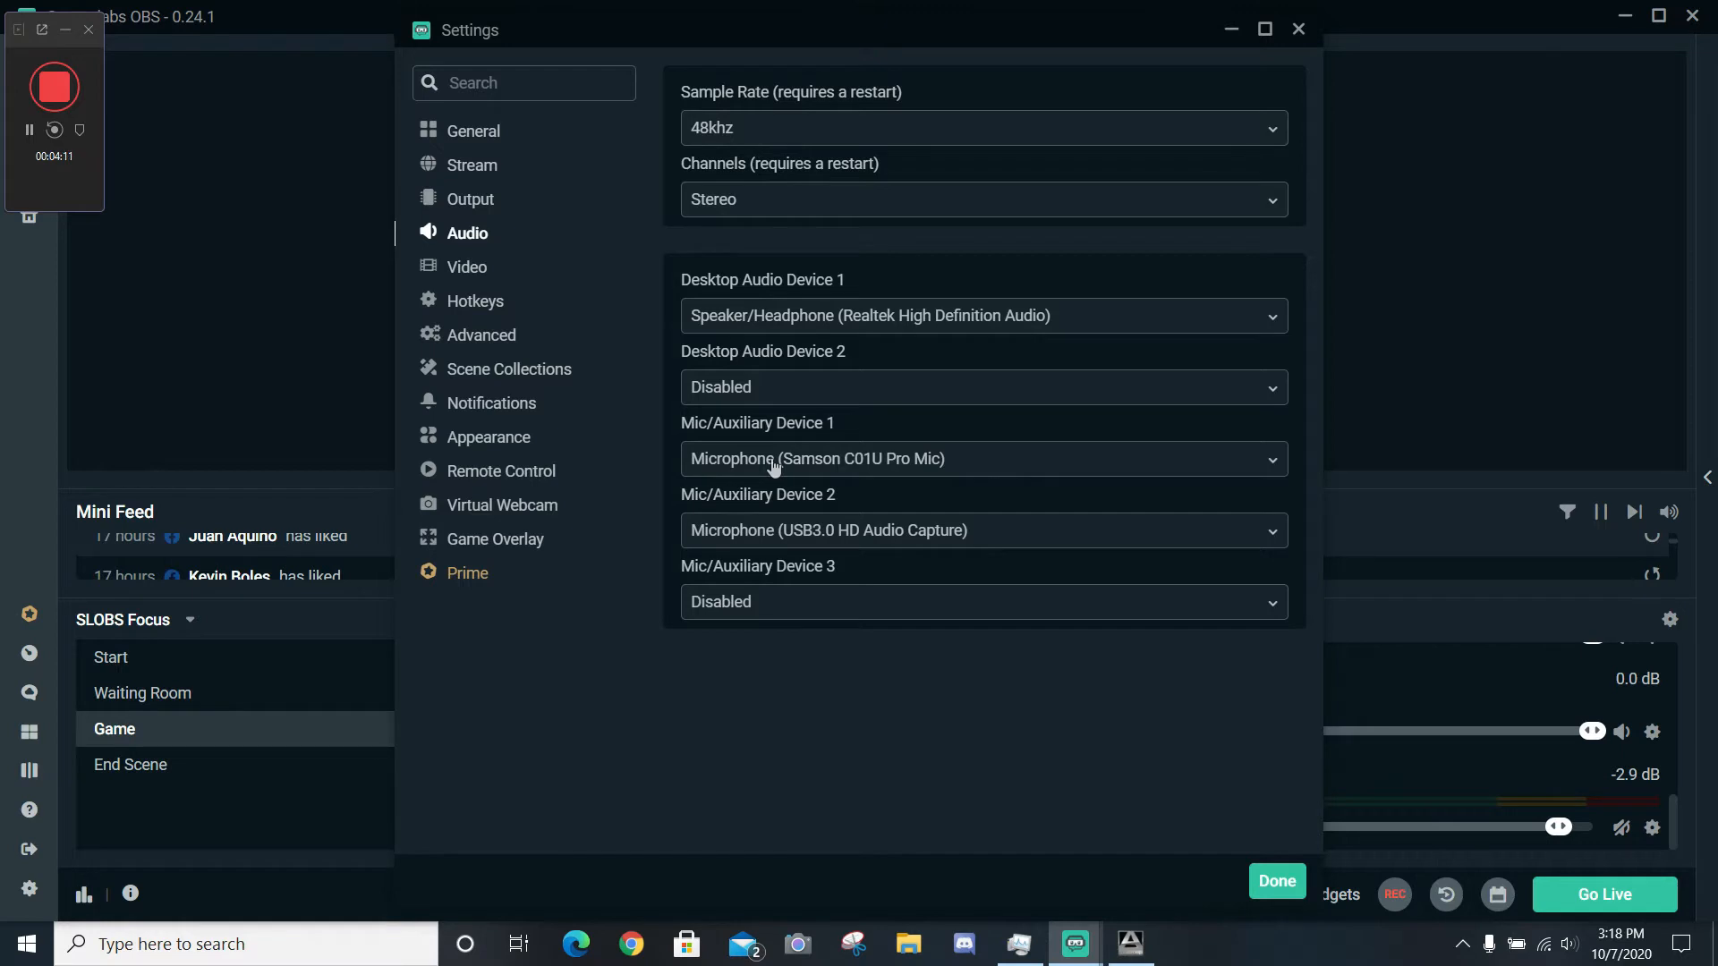
mouse_move(773, 482)
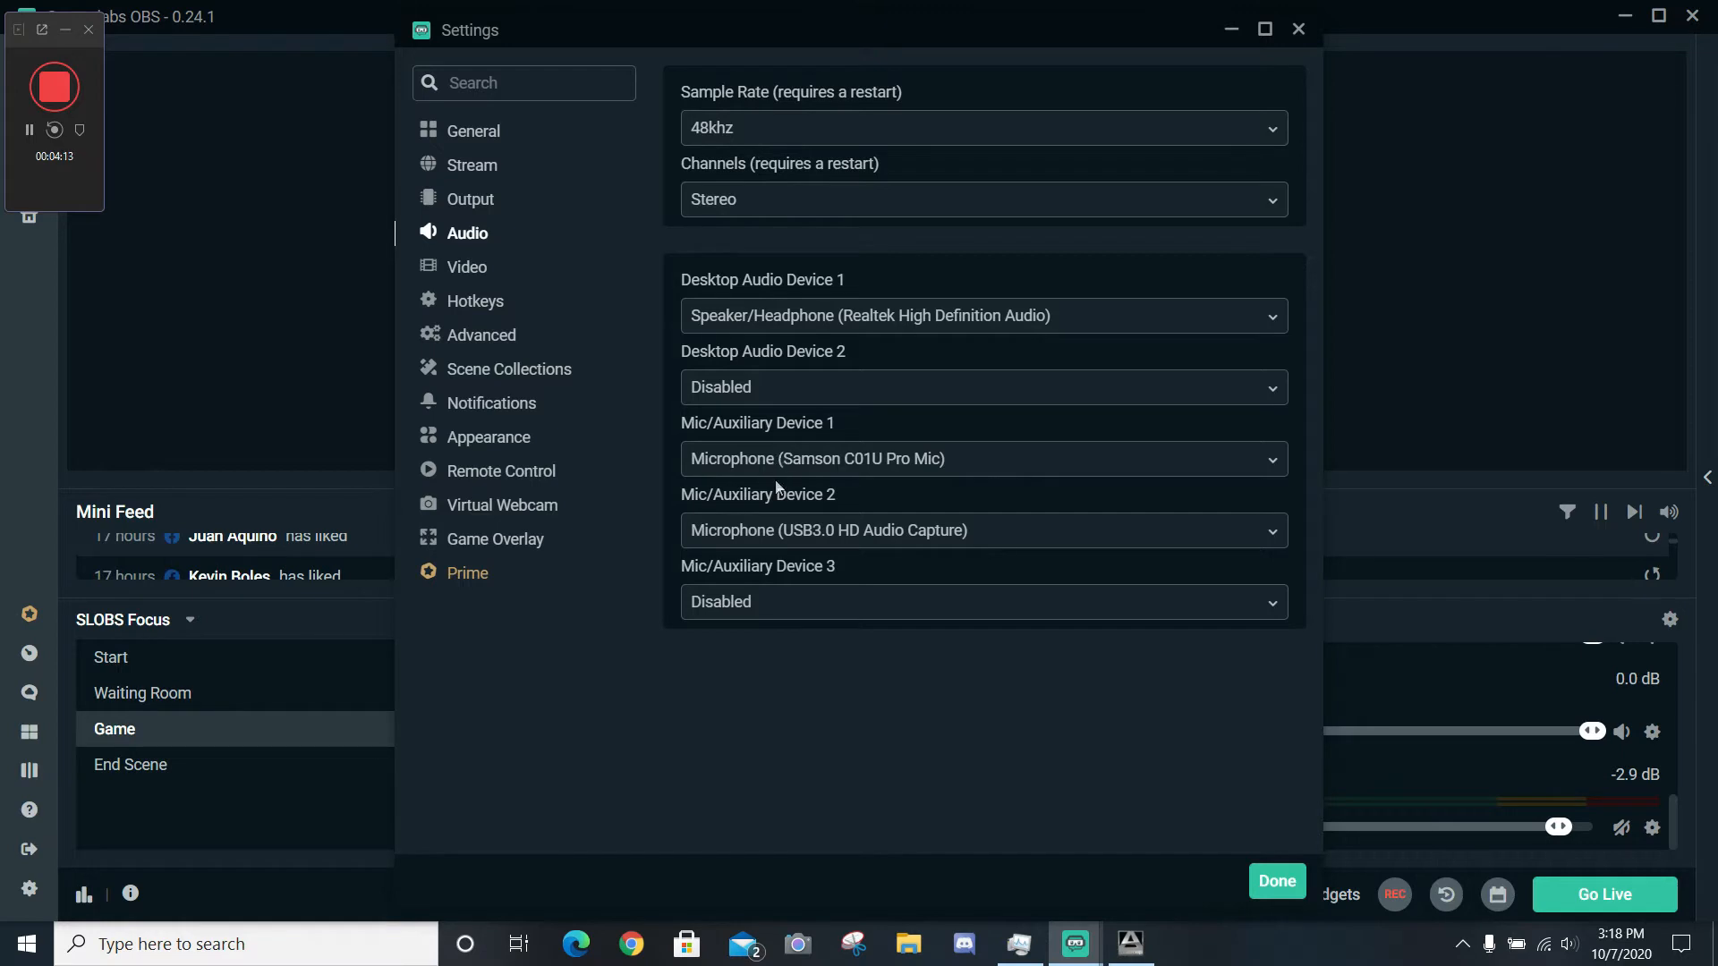
mouse_move(768, 507)
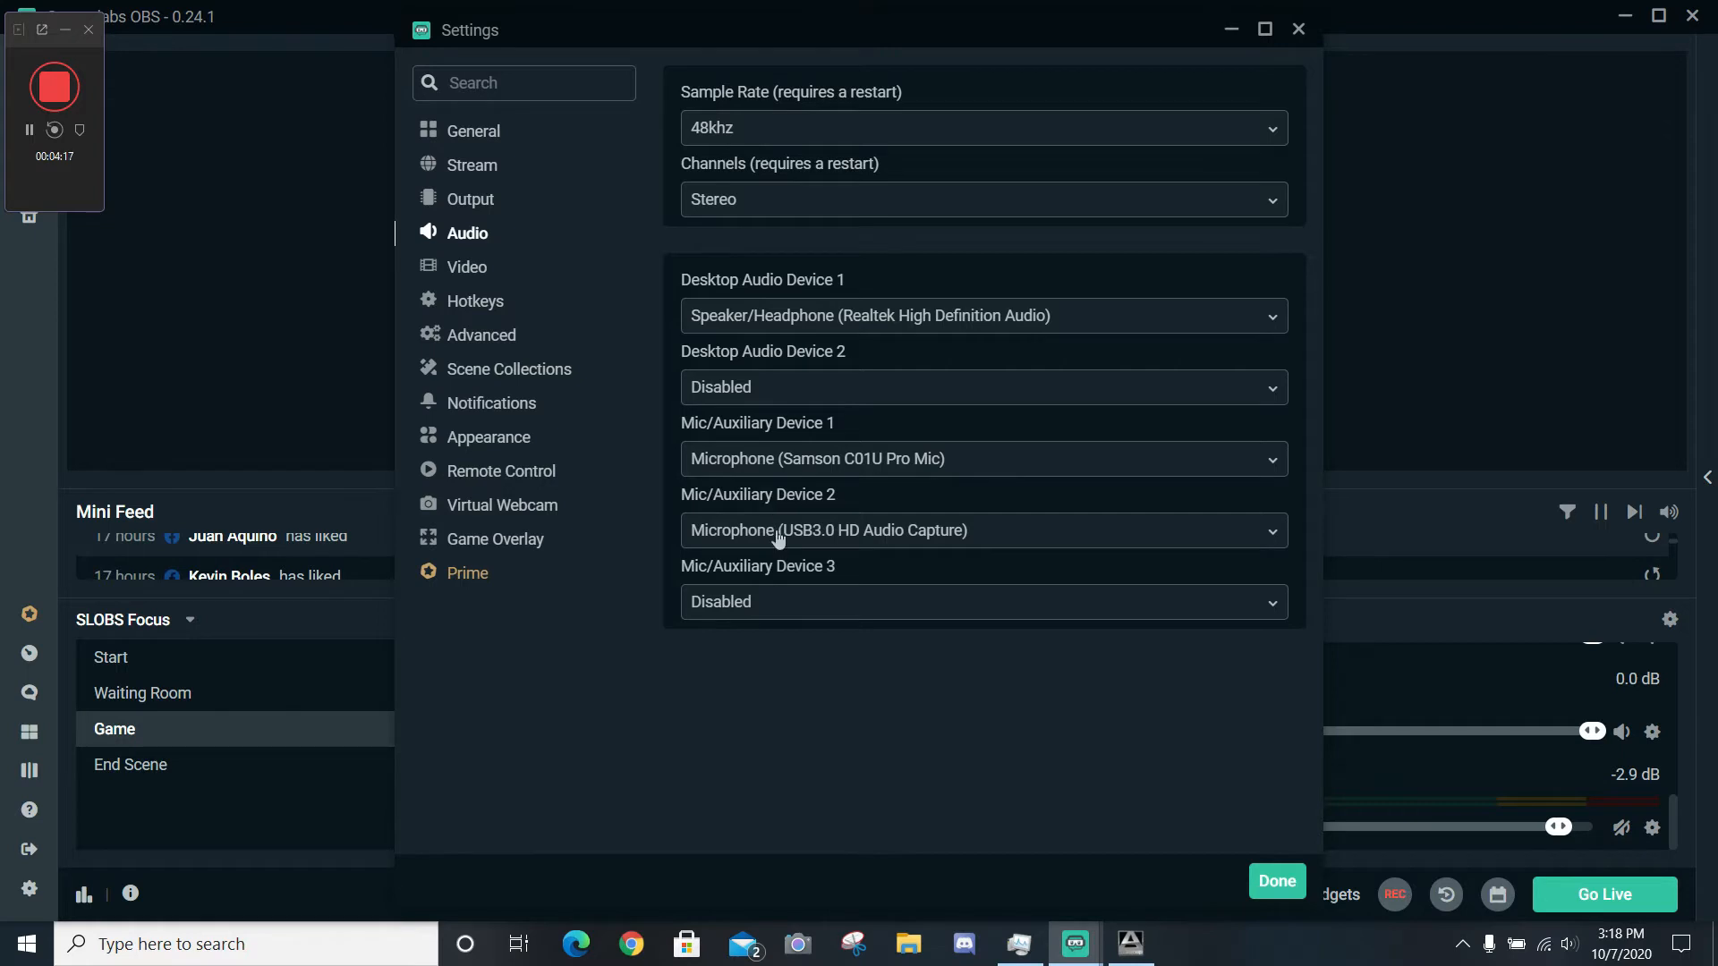
click(980, 530)
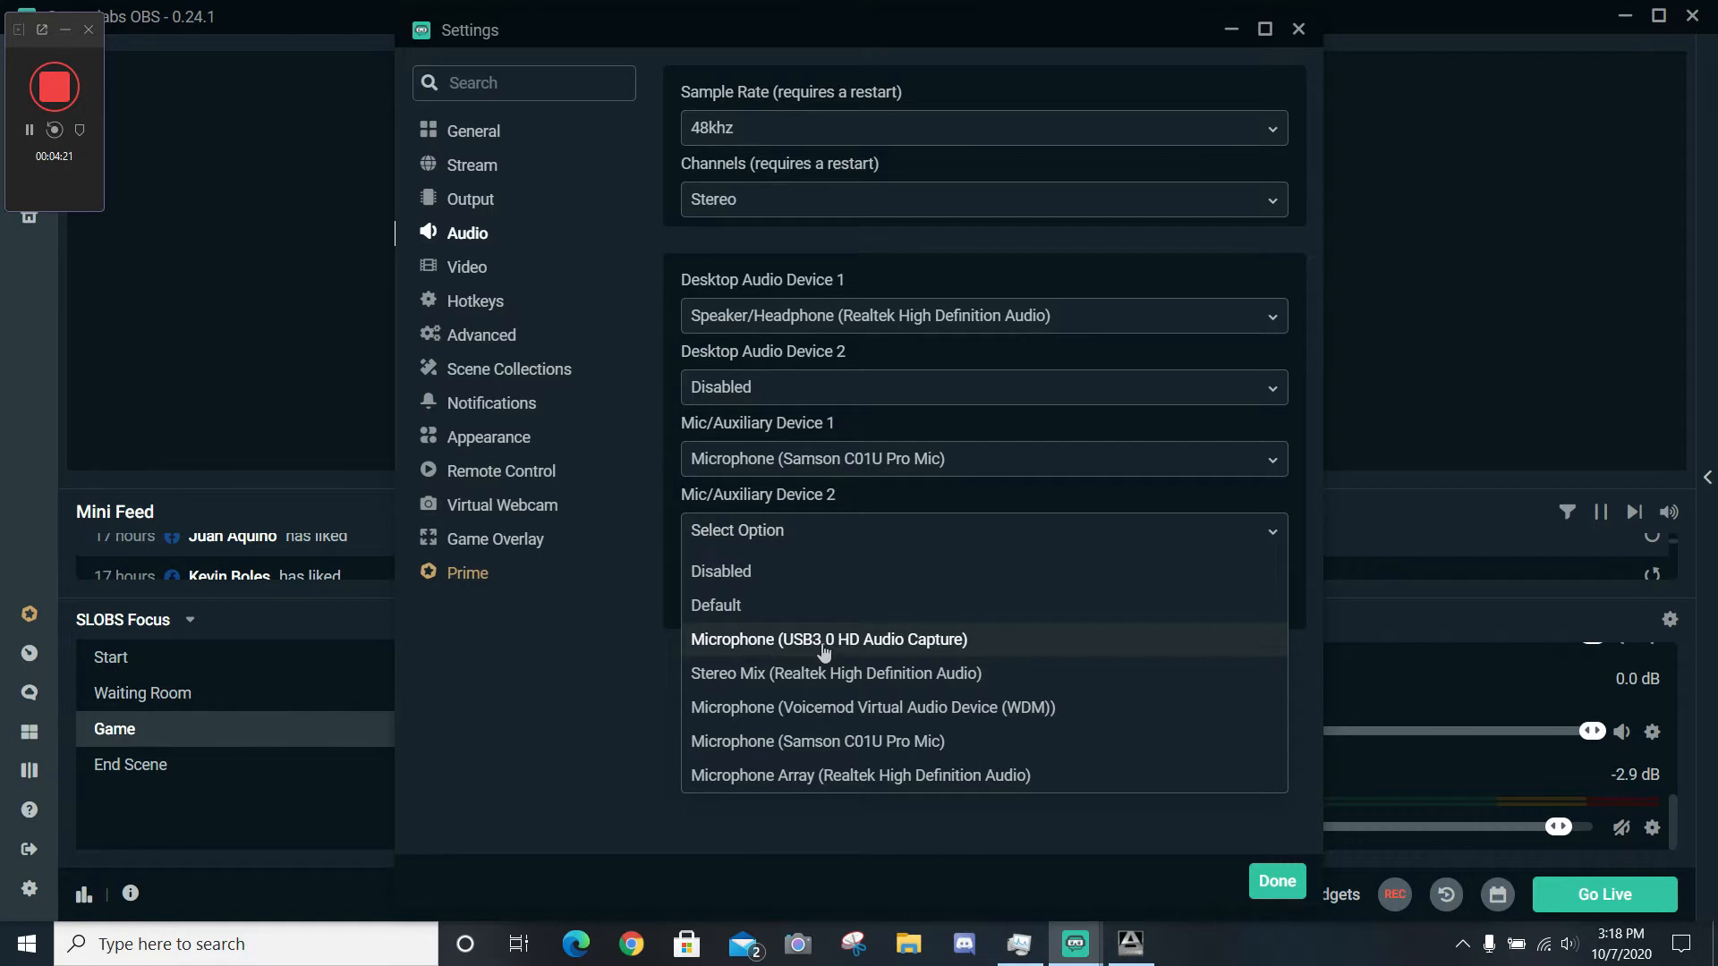
mouse_move(897, 655)
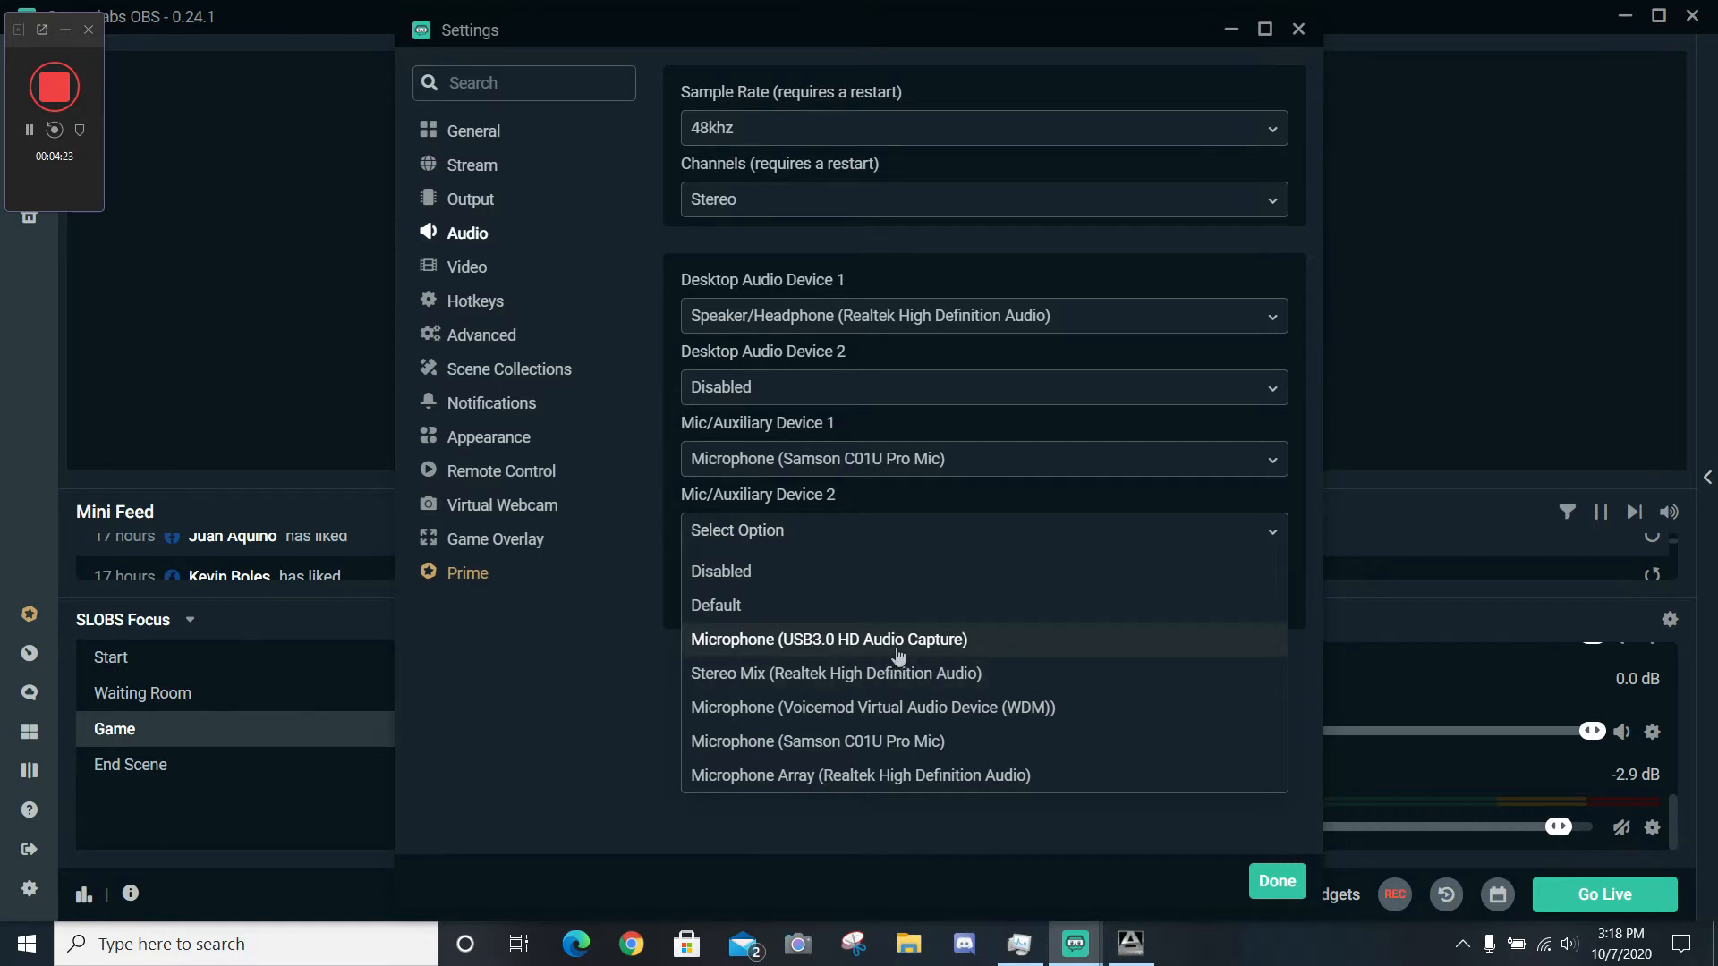
click(829, 639)
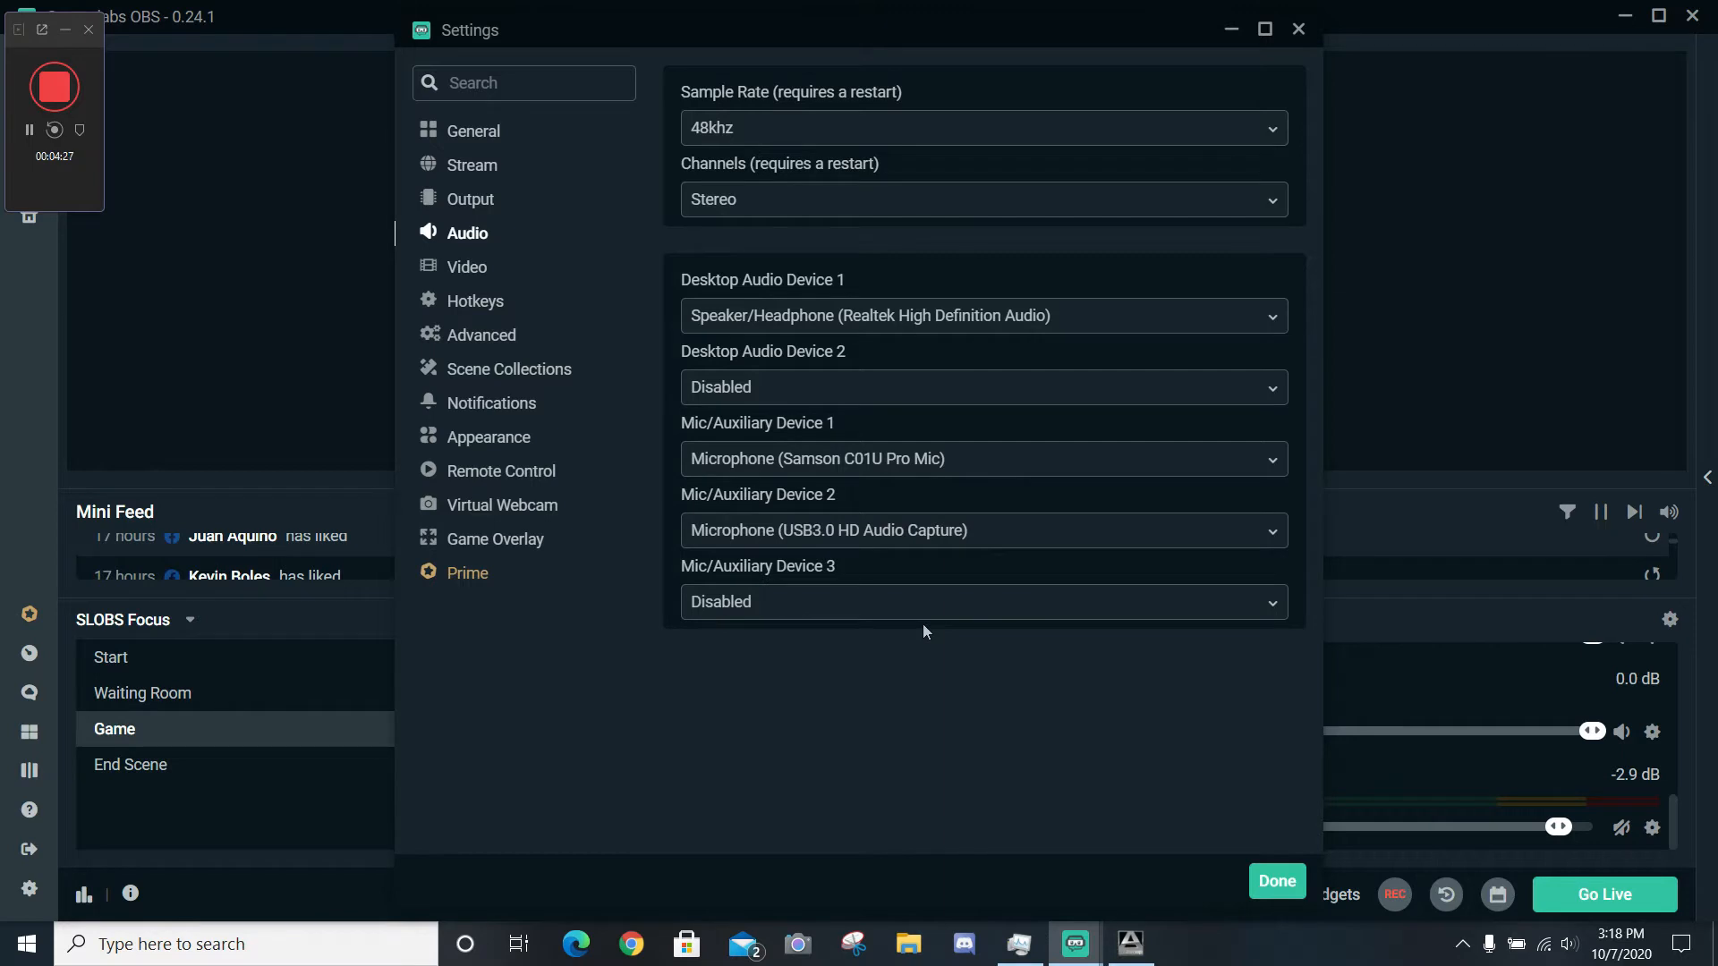
mouse_move(954, 619)
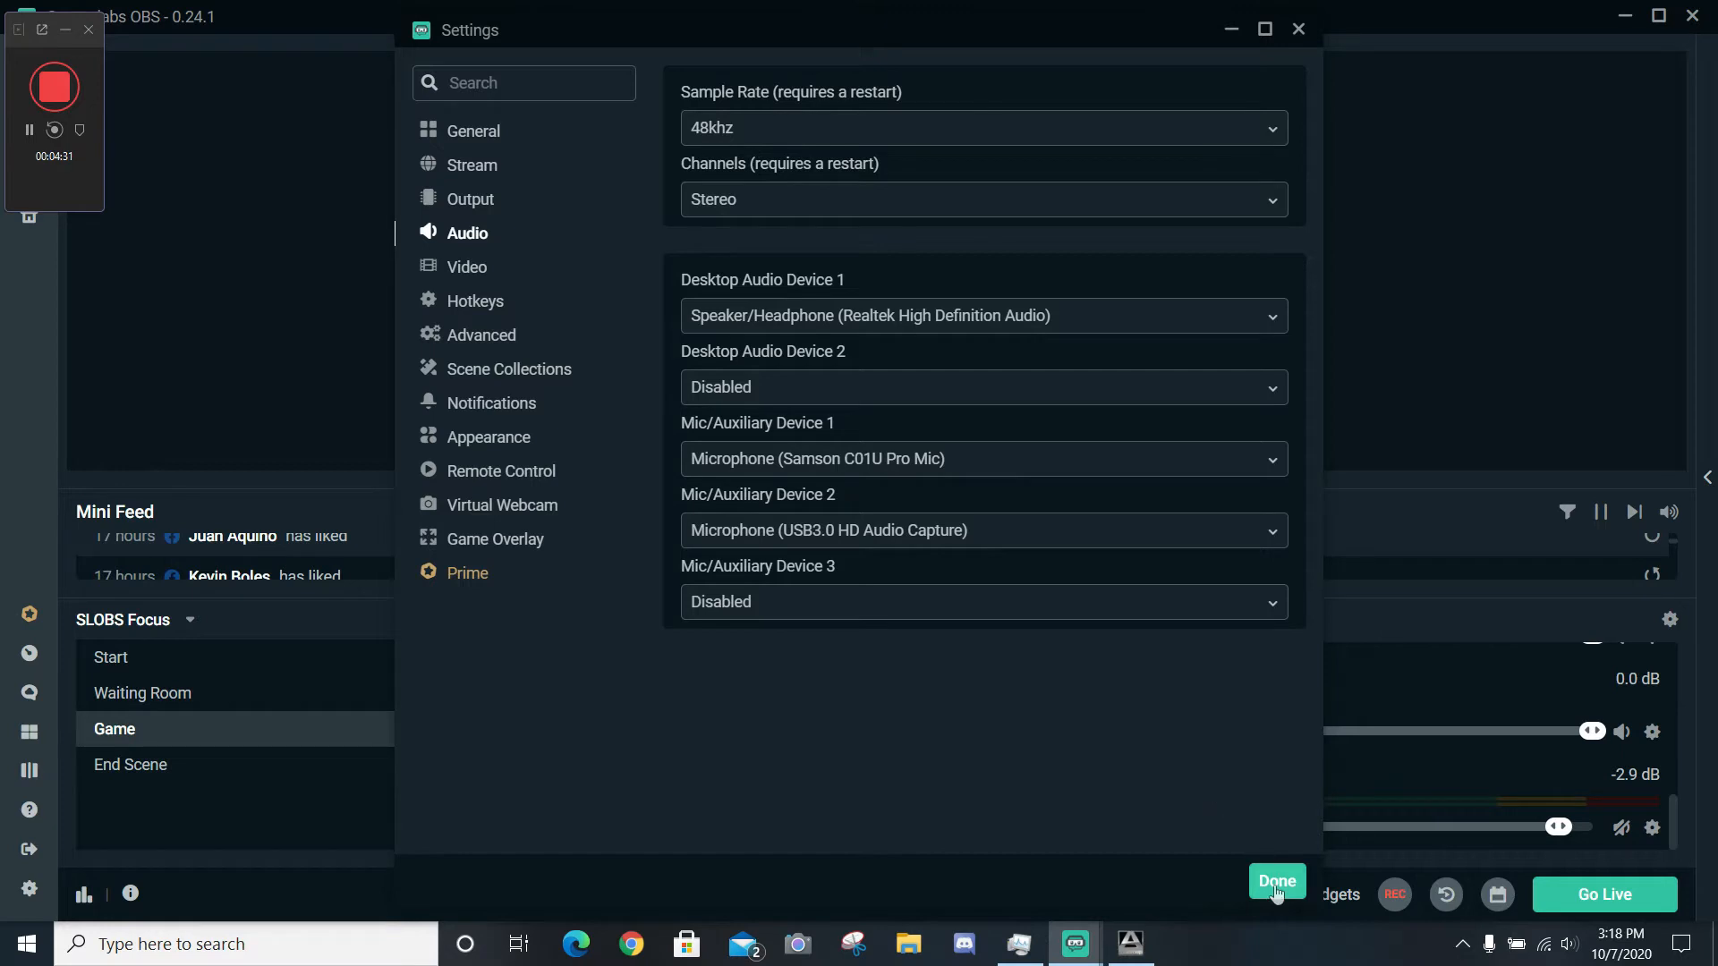
click(1276, 880)
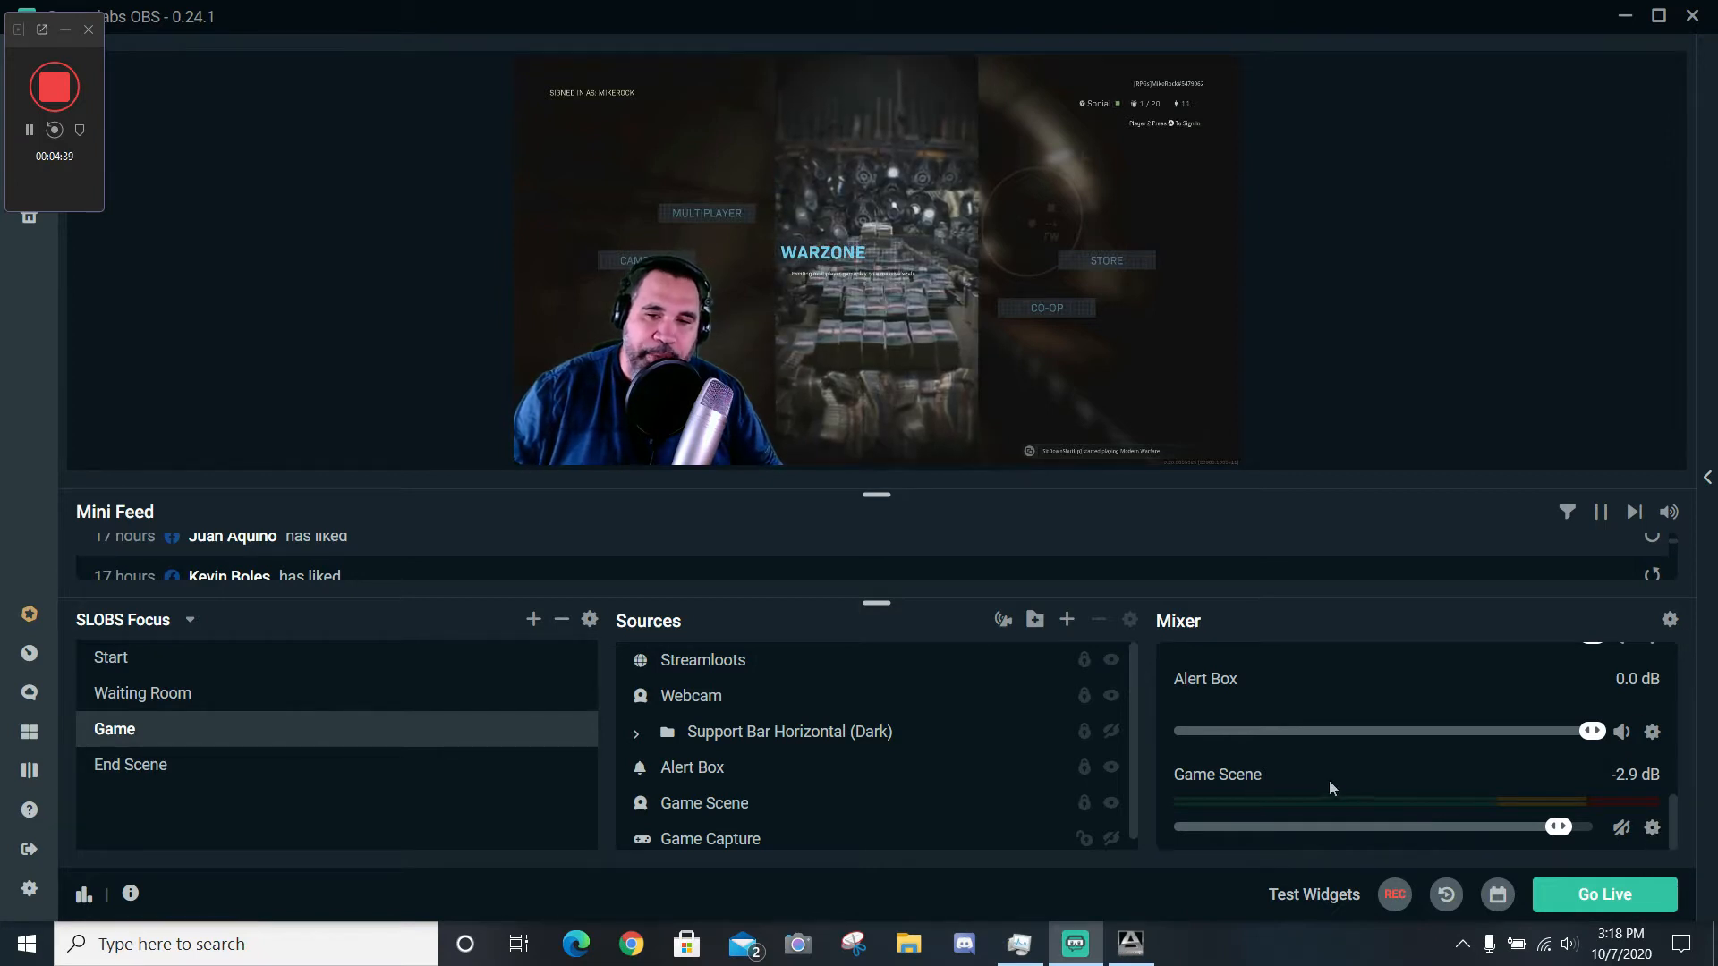
mouse_move(1224, 780)
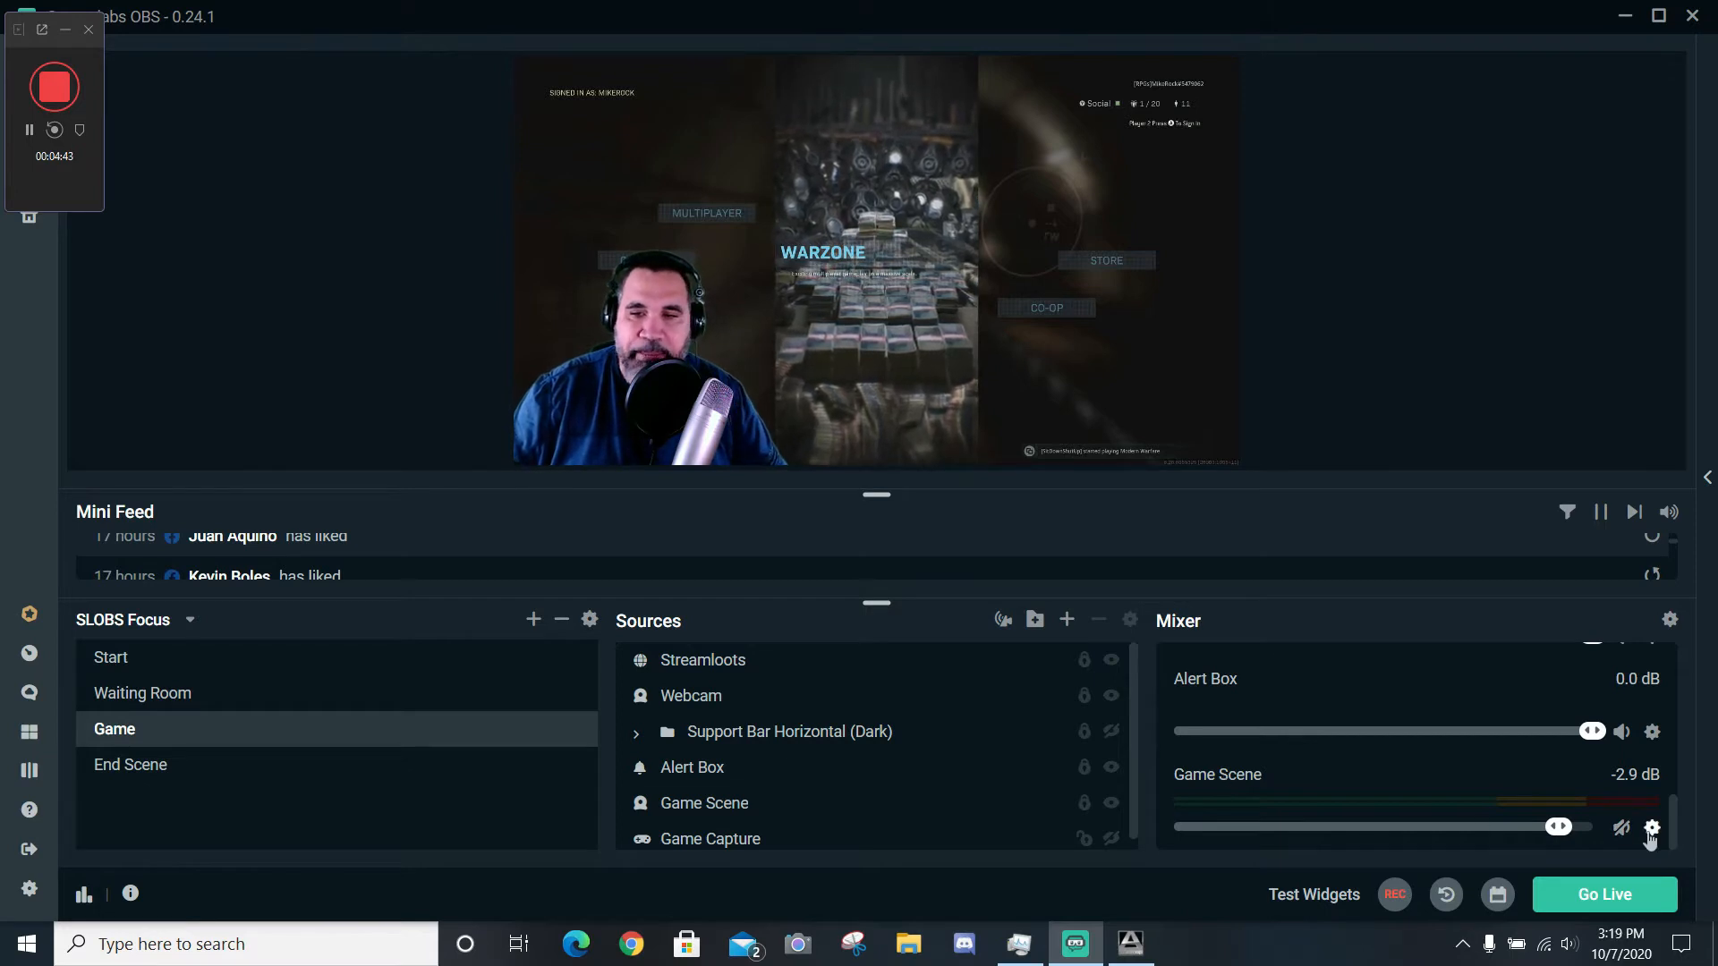
Show the context menu for the Game Scene source in the Mixer.
right_click(1652, 827)
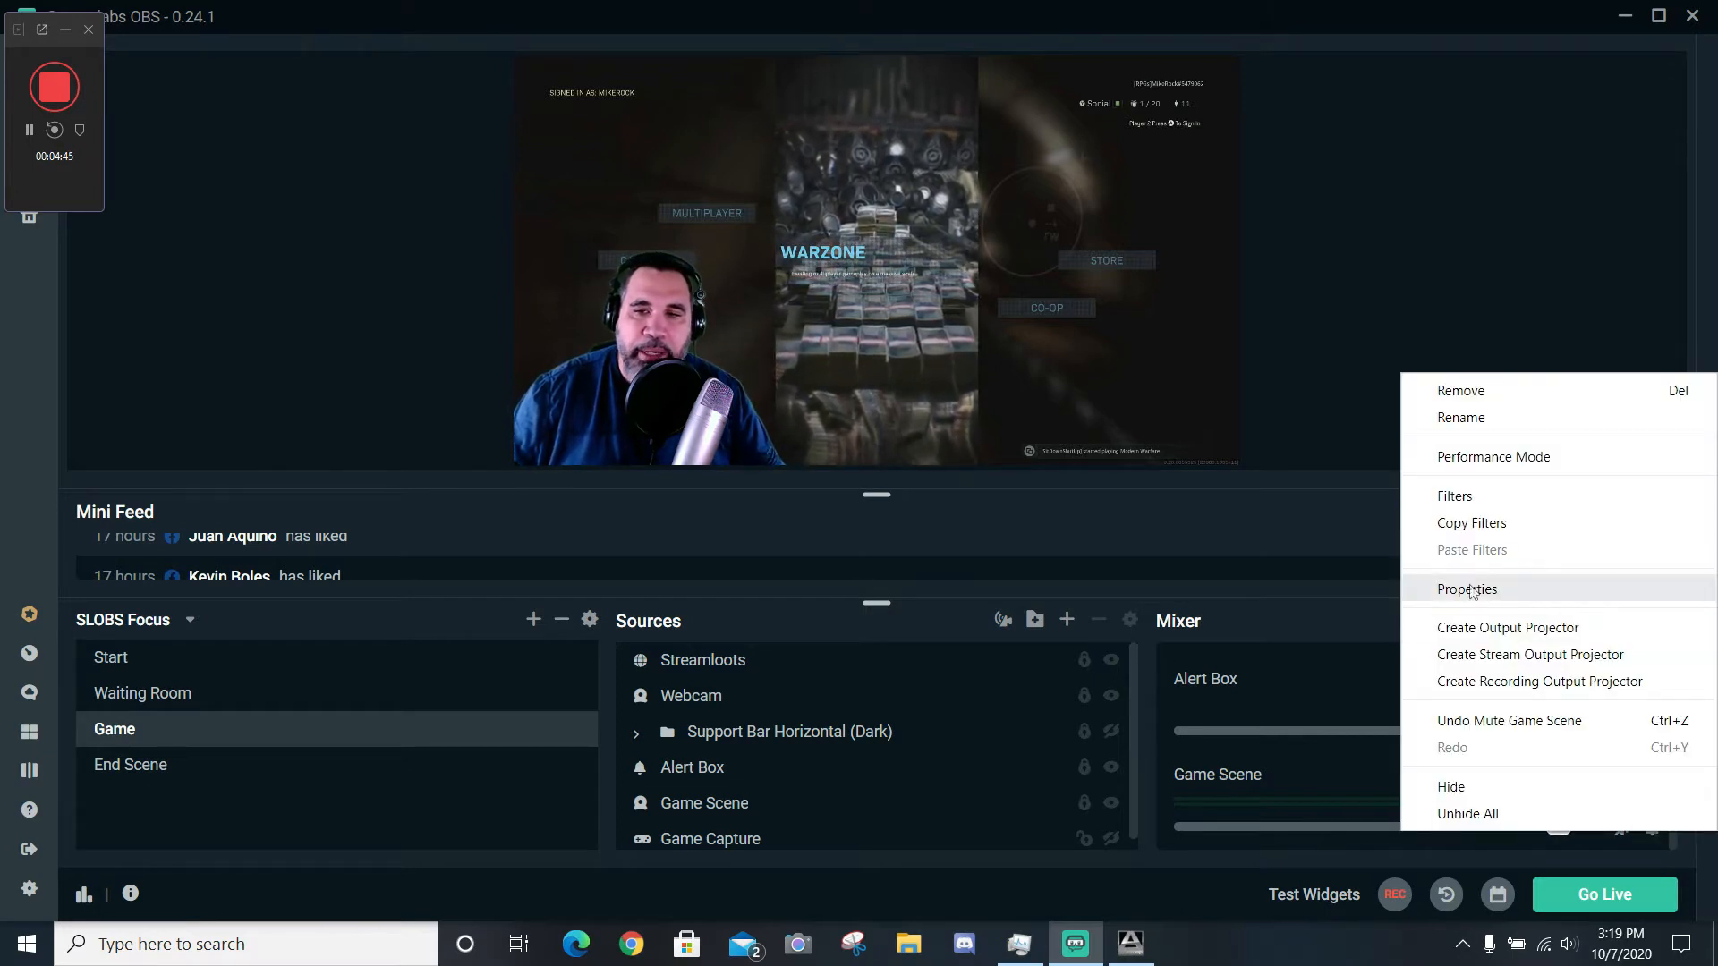
click(1466, 589)
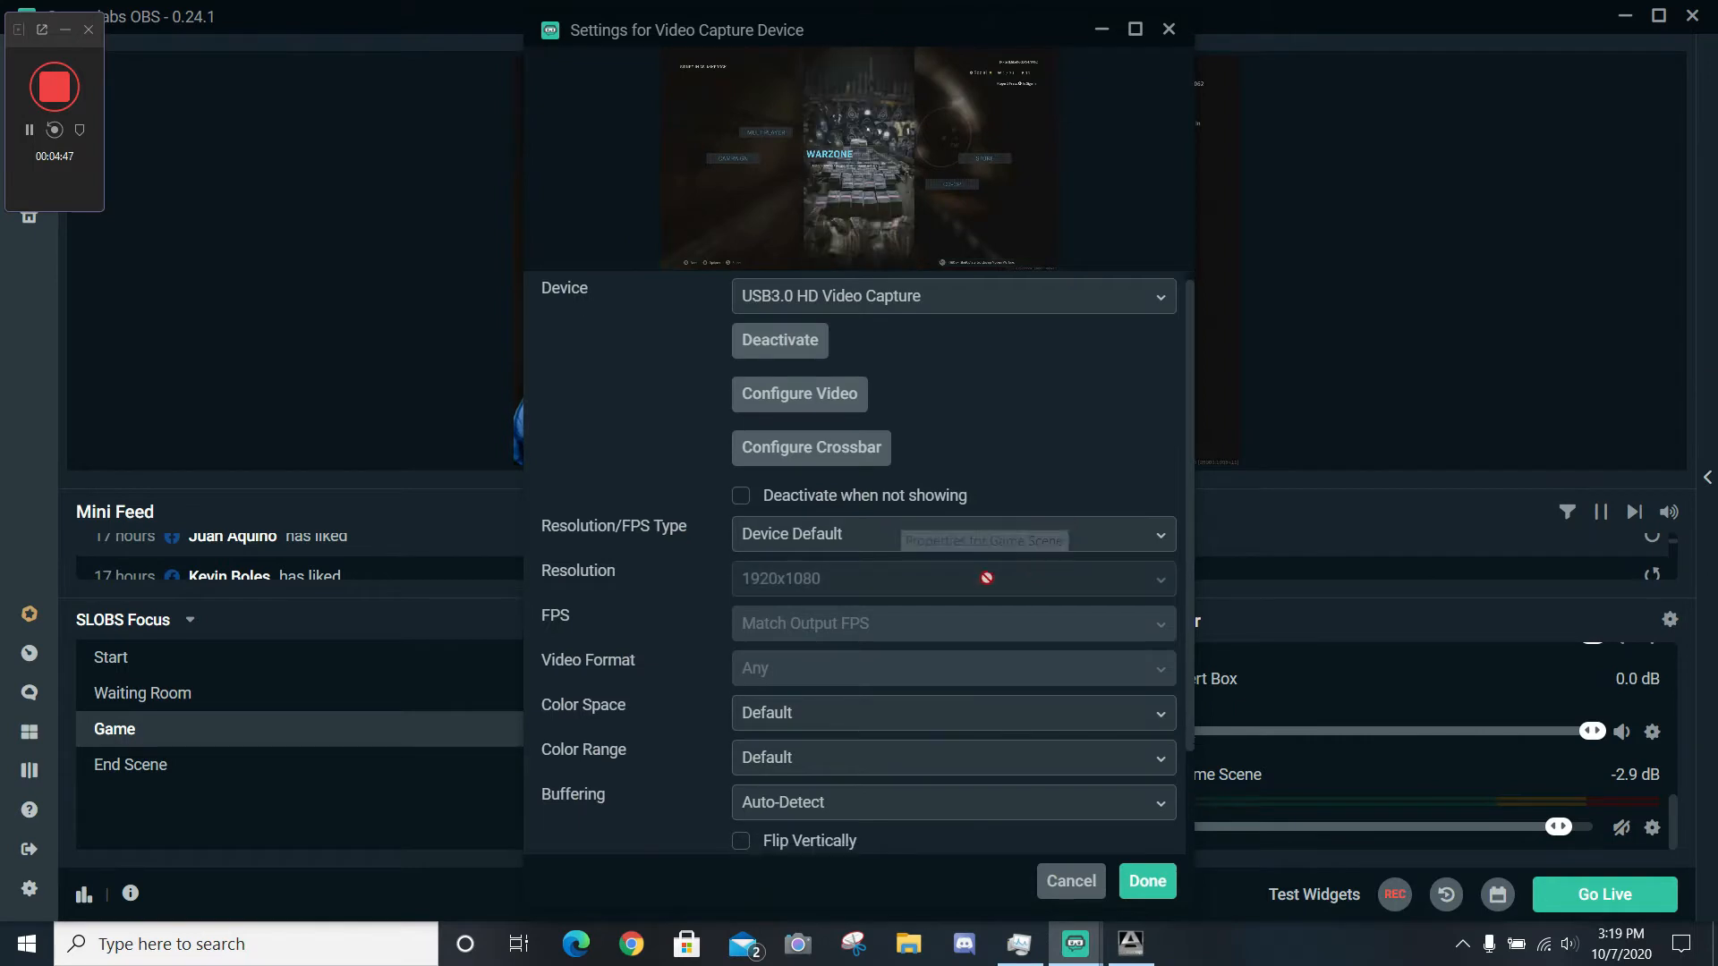
scroll(down, 3)
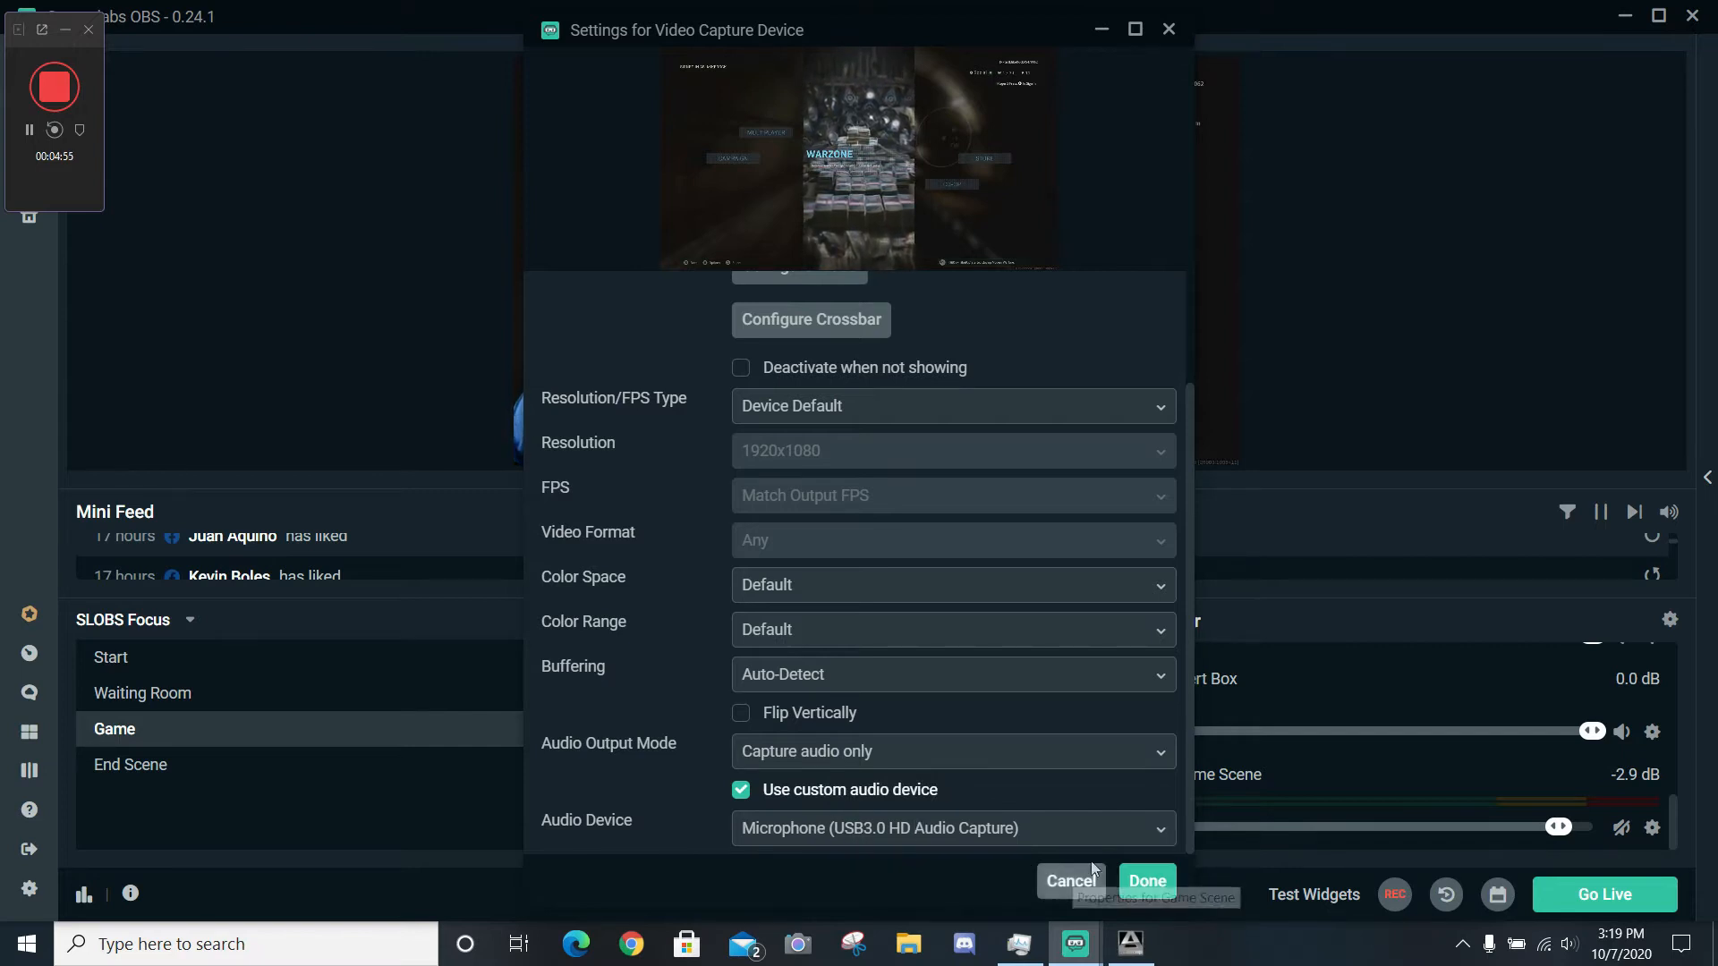
click(1145, 881)
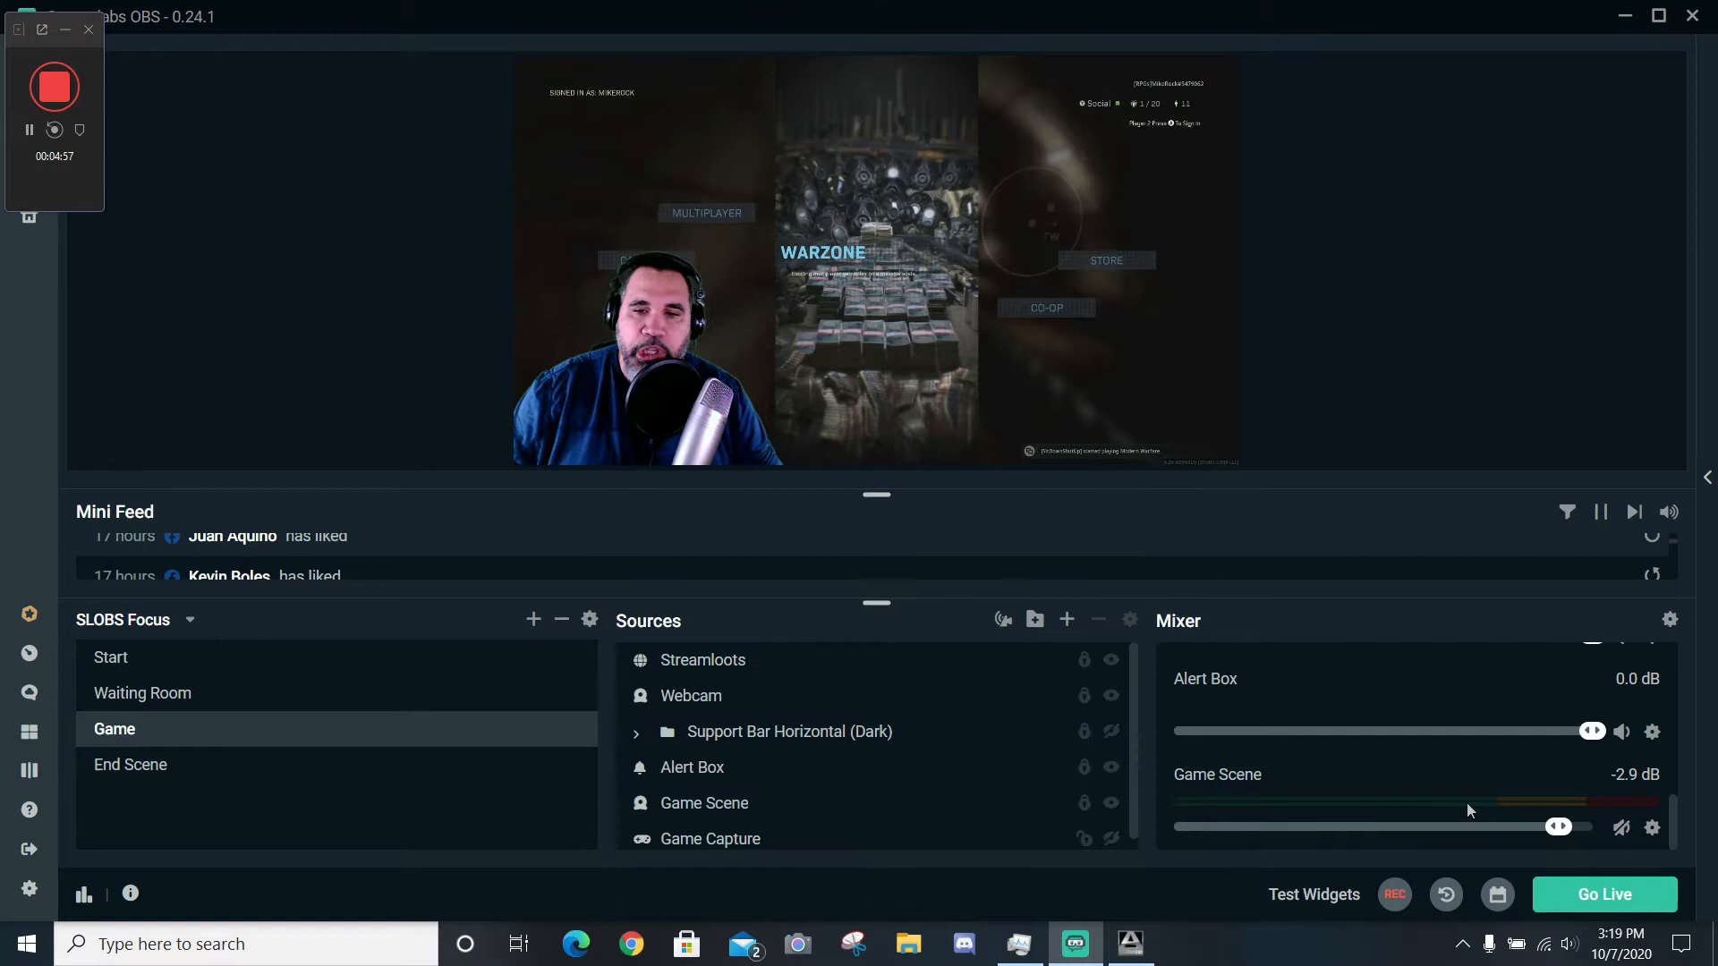
mouse_move(1594, 802)
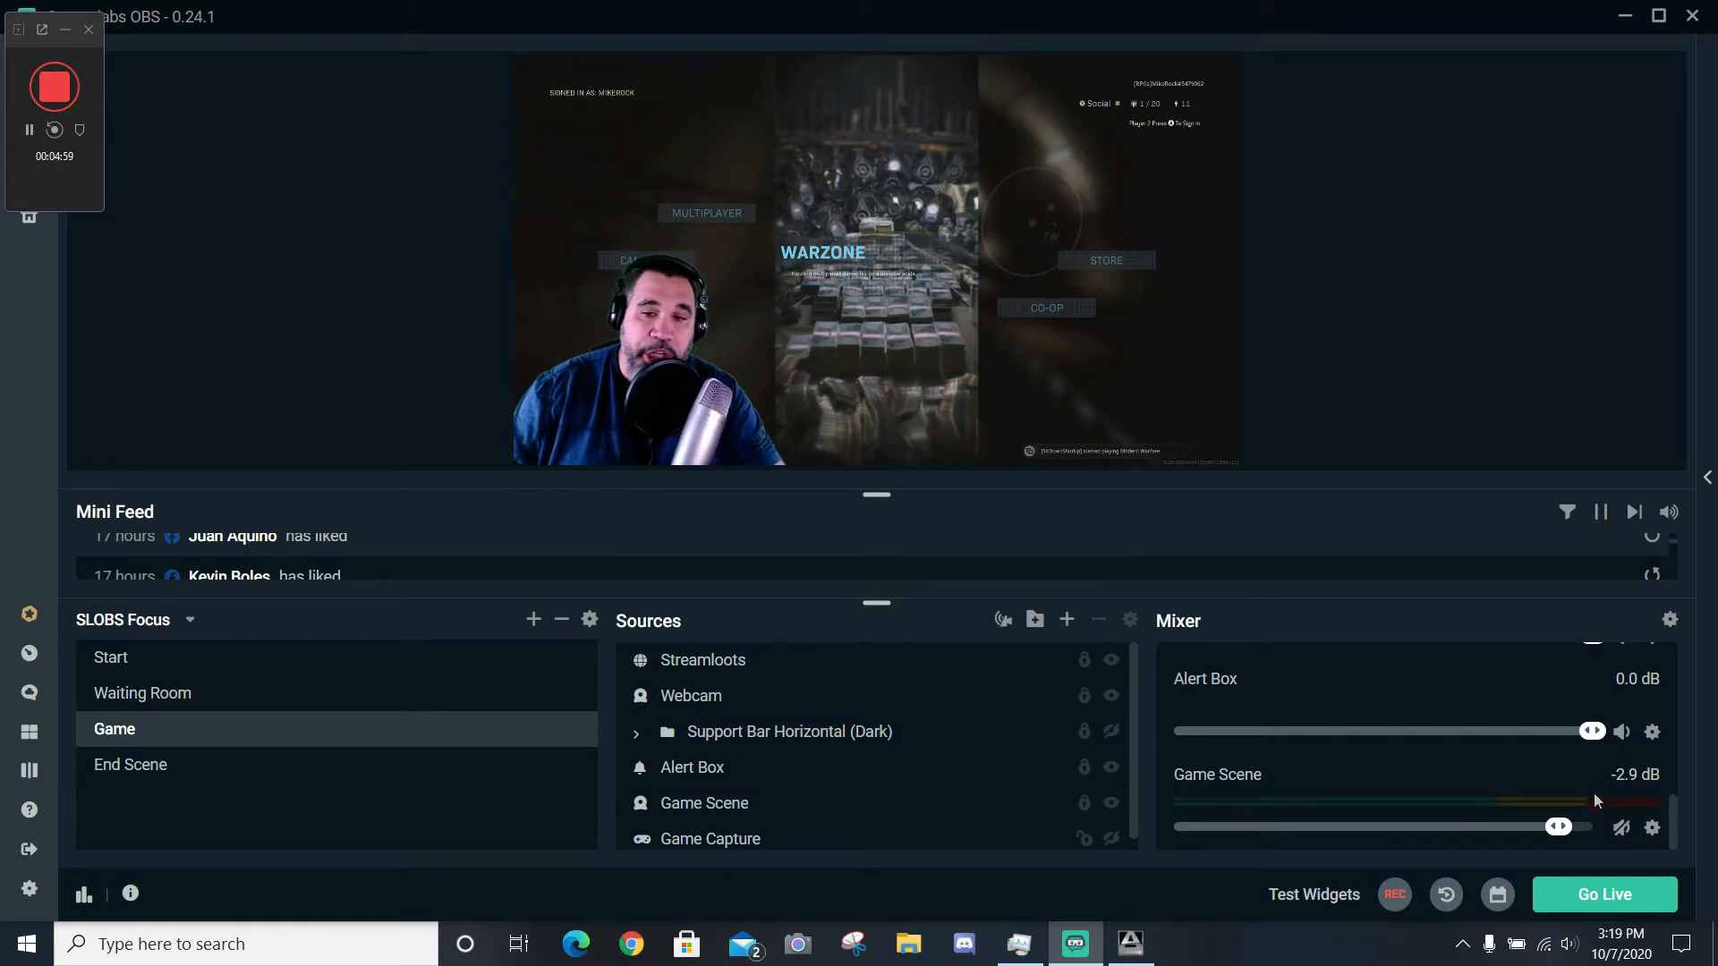
mouse_move(1671, 621)
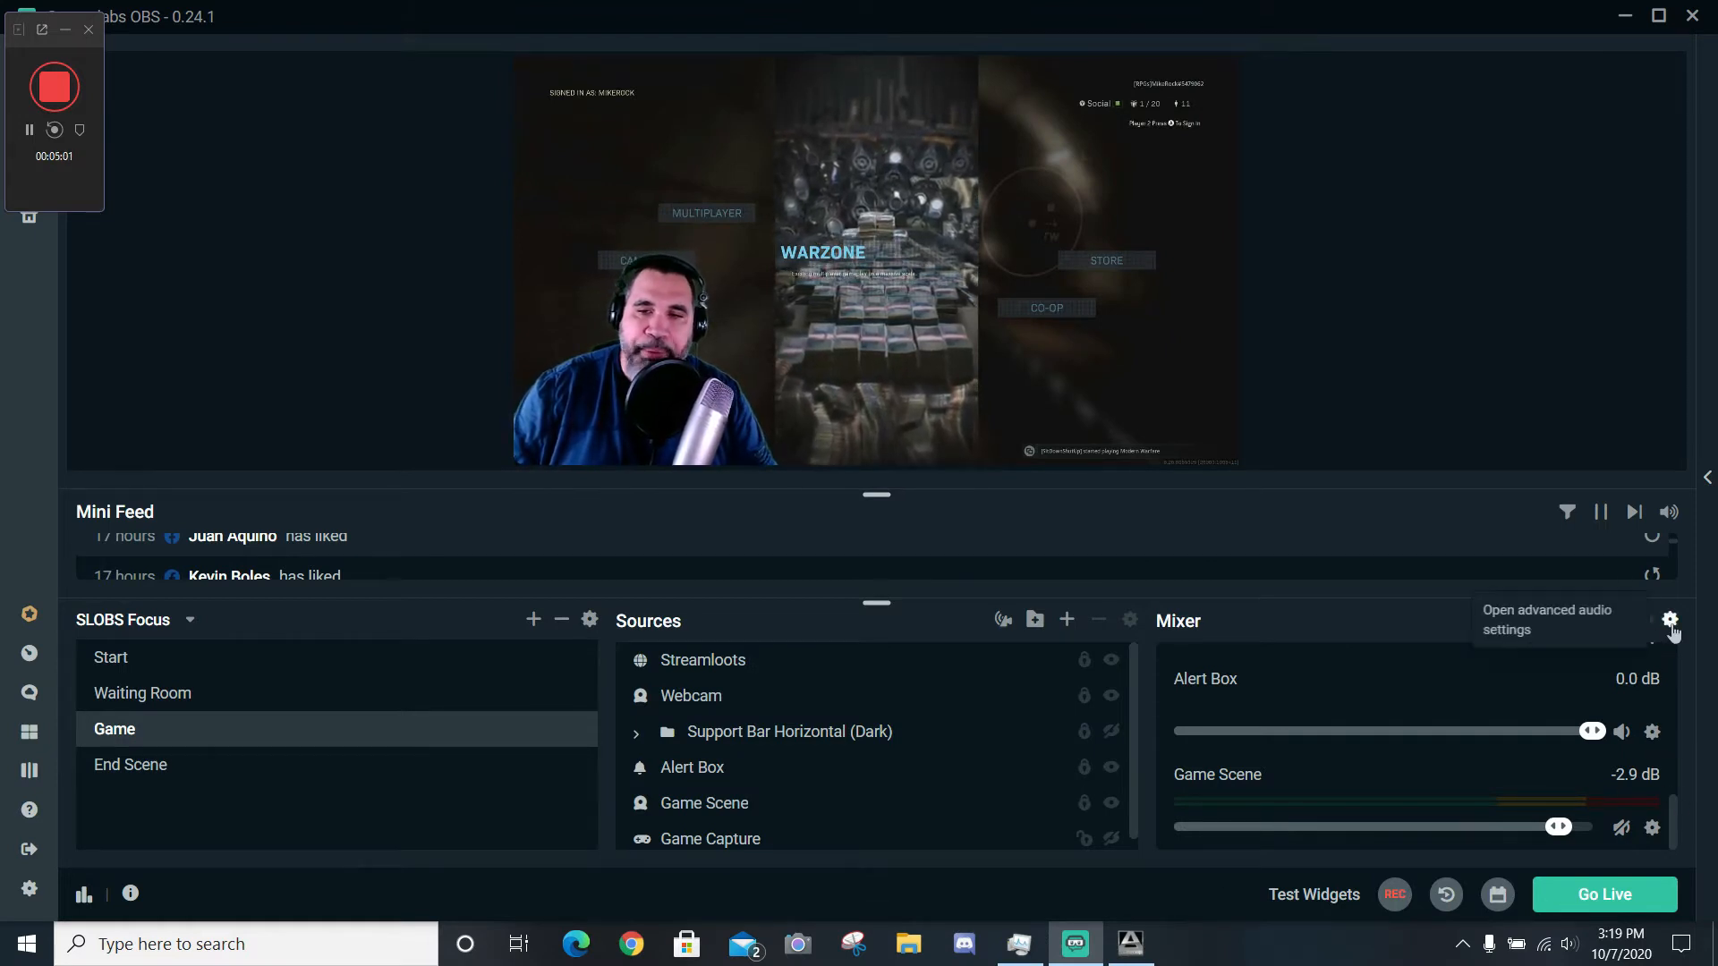
In Advanced Audio Settings set Game Scene to Monitor Off and USB3.0 HD Audio Capture to Monitor Only (mute output).
click(1669, 621)
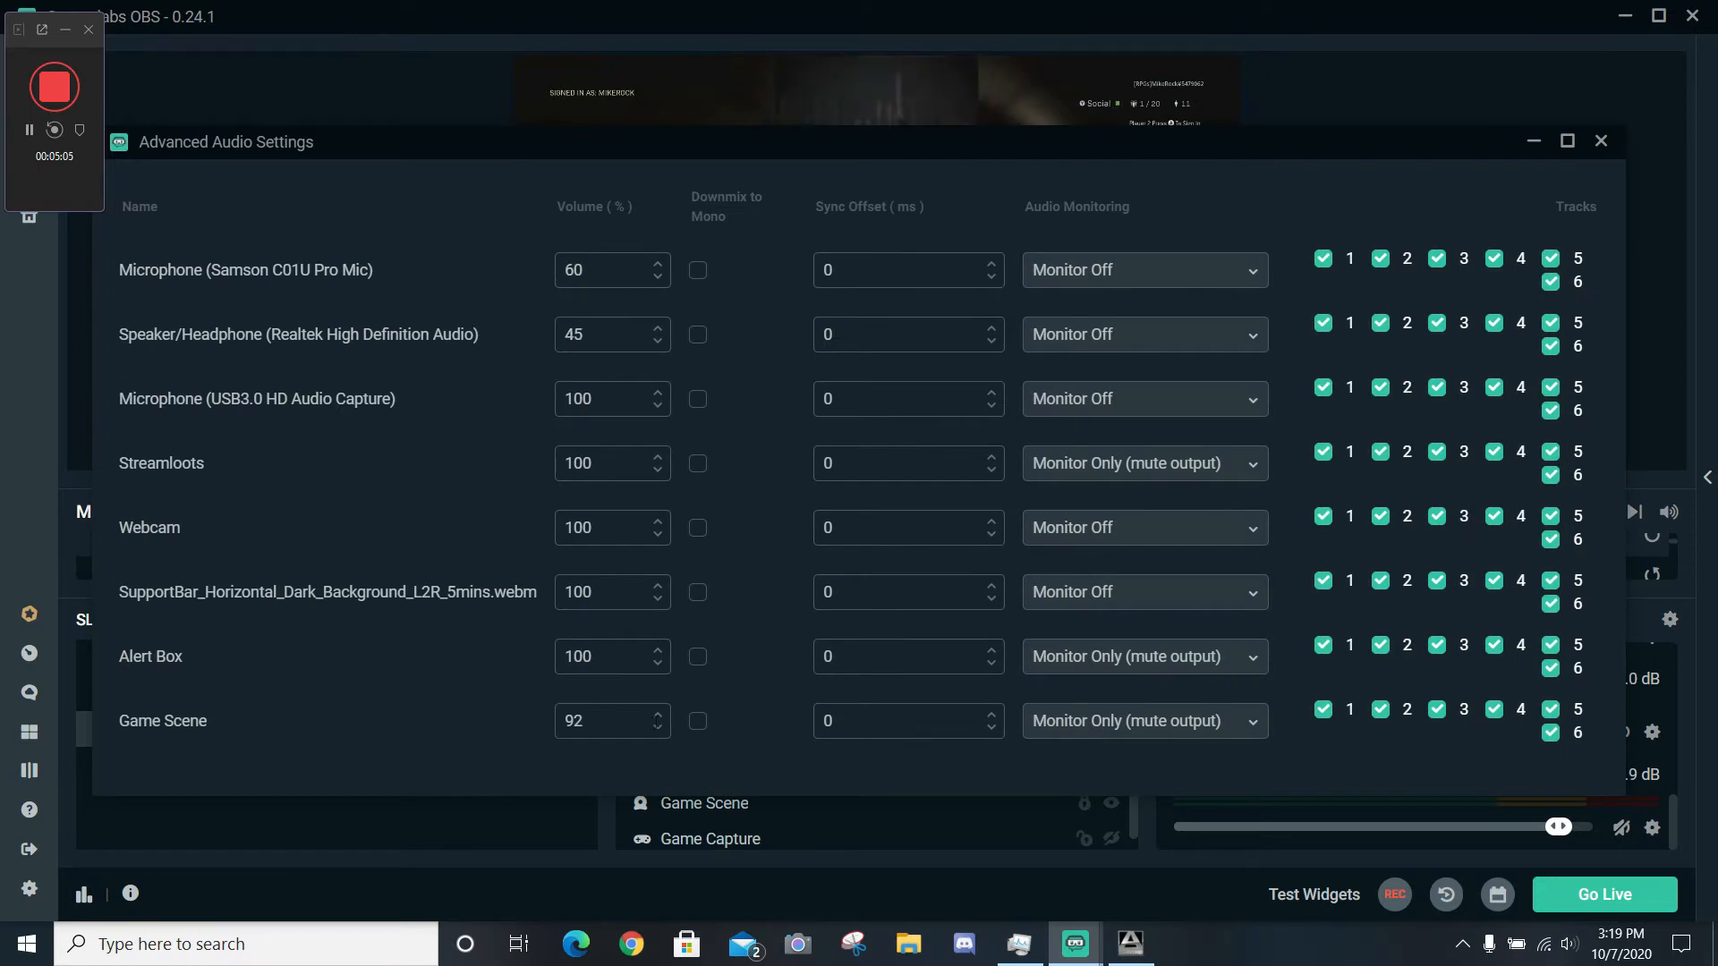
click(1144, 721)
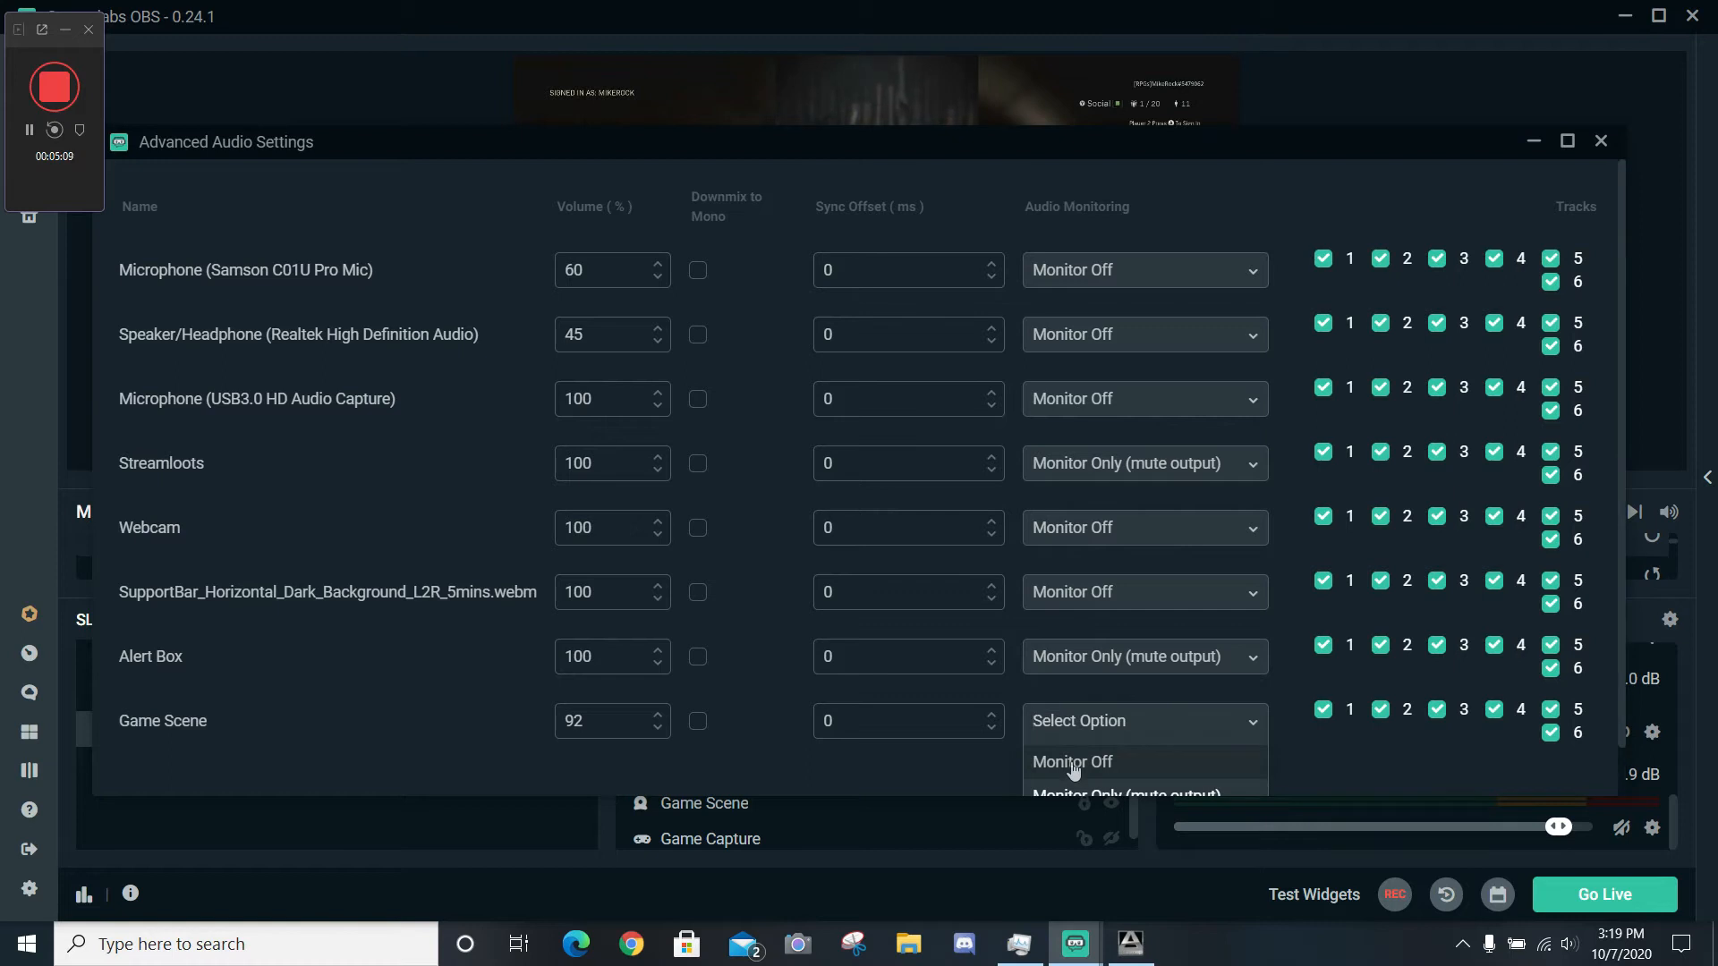
click(1072, 763)
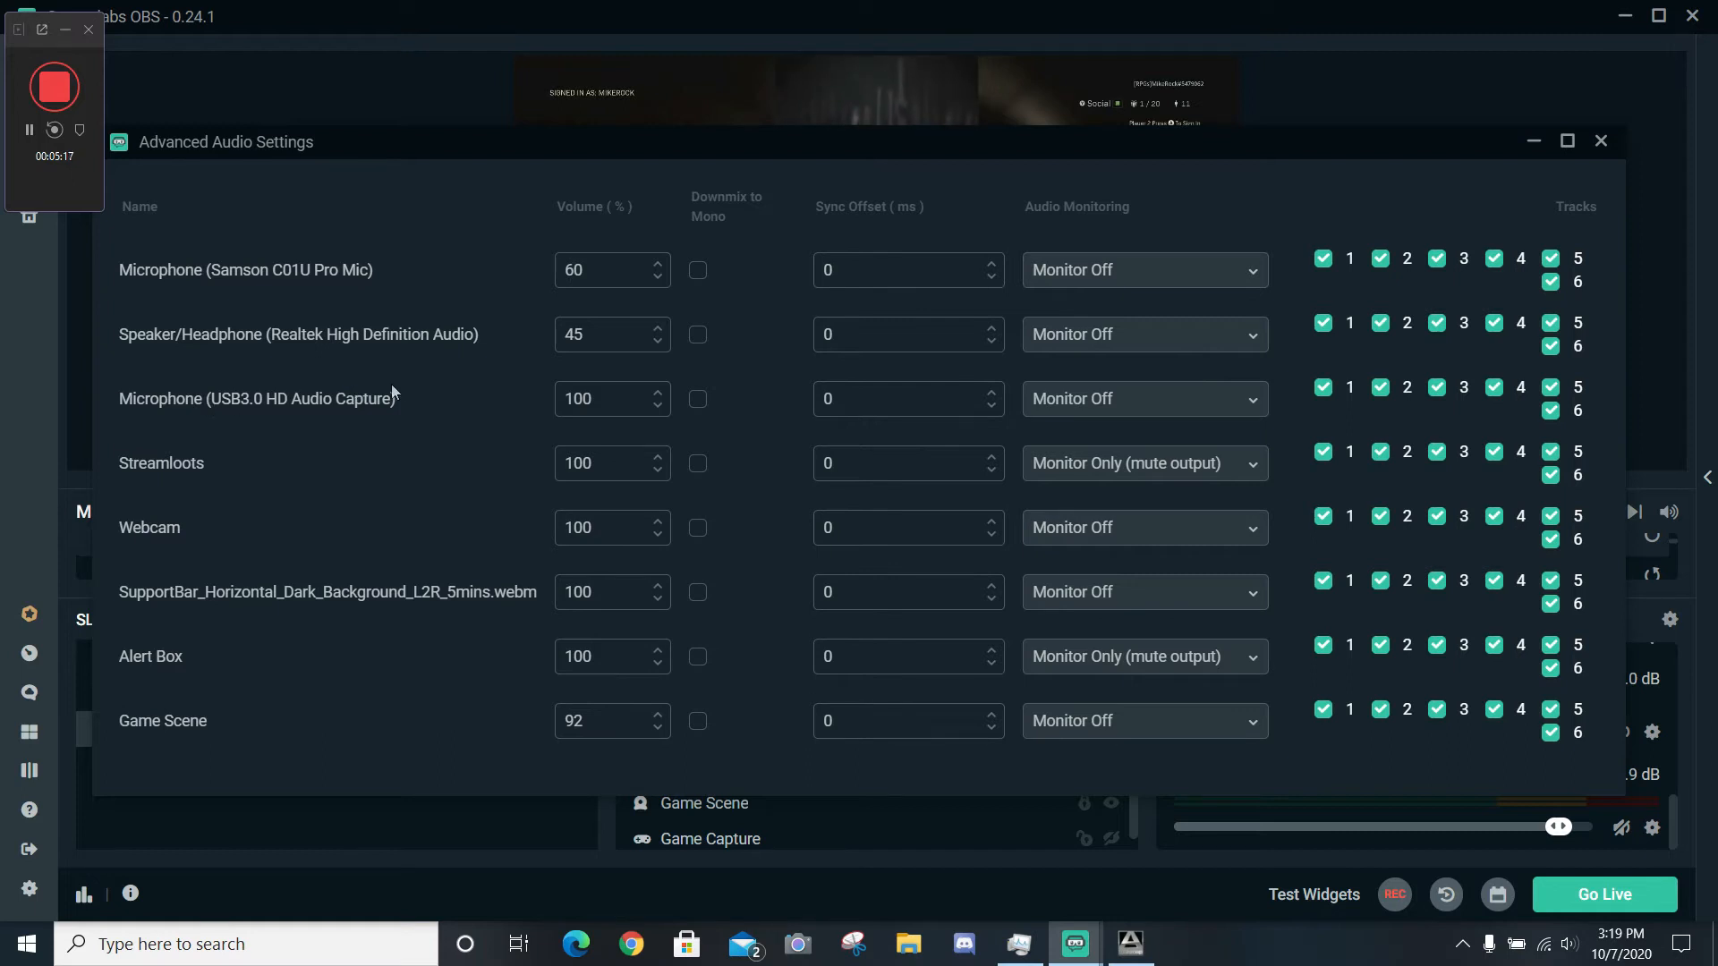
click(1144, 400)
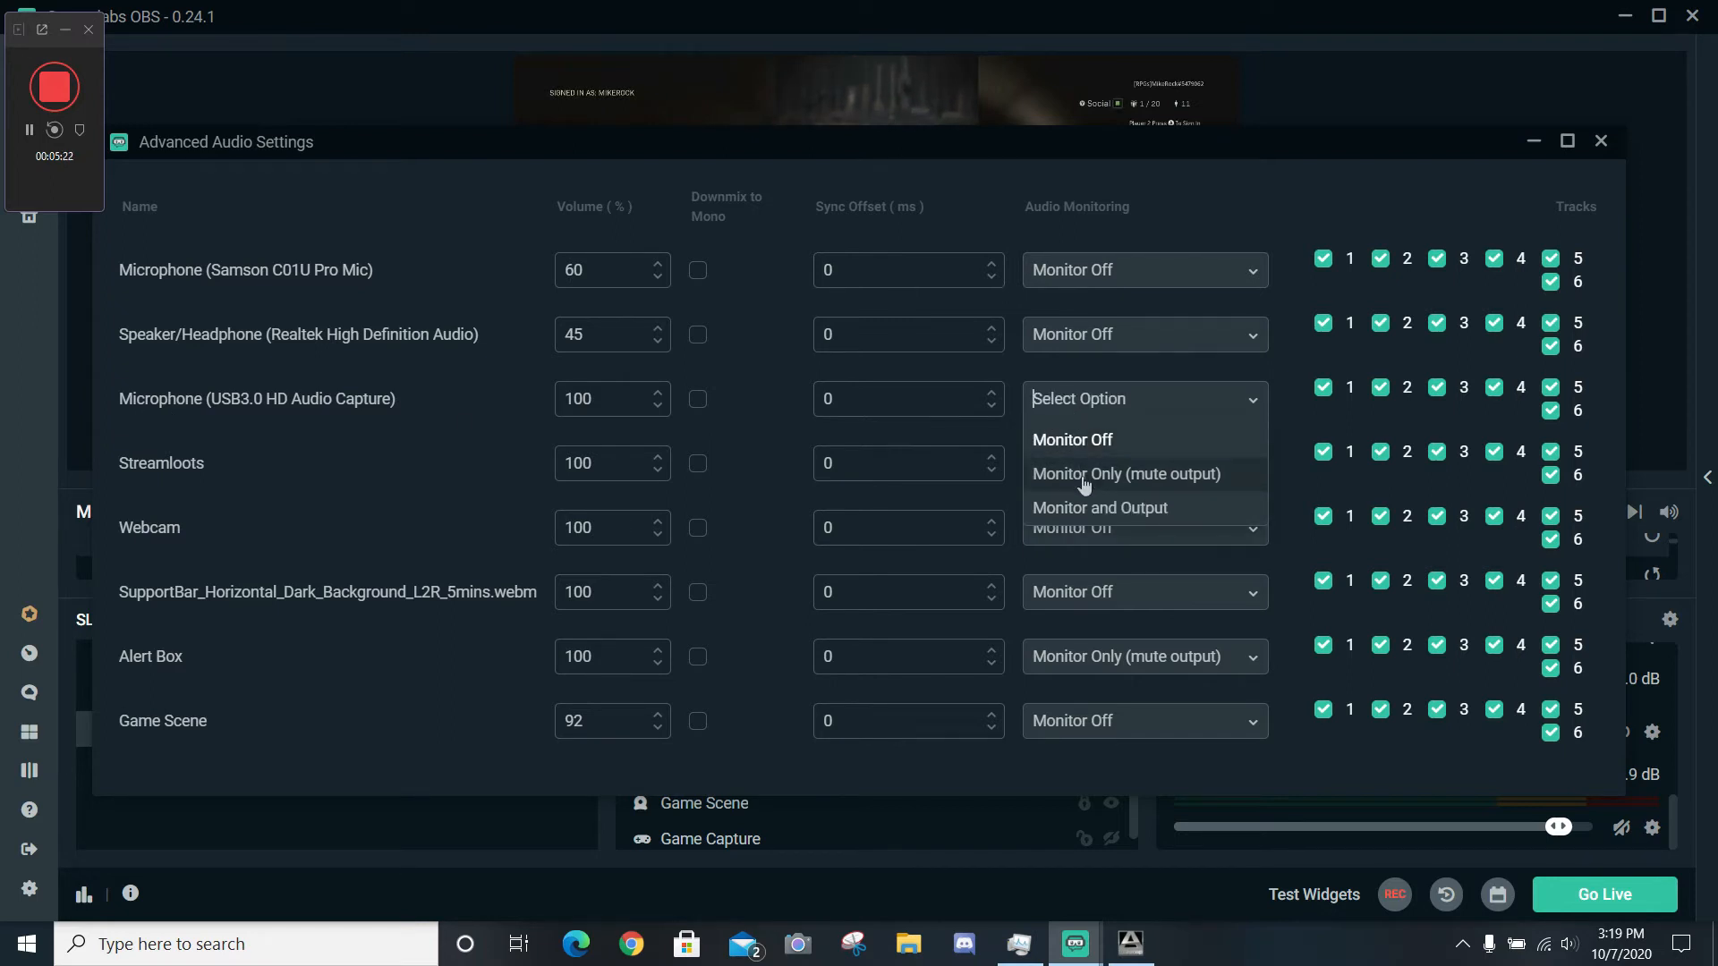
click(1126, 473)
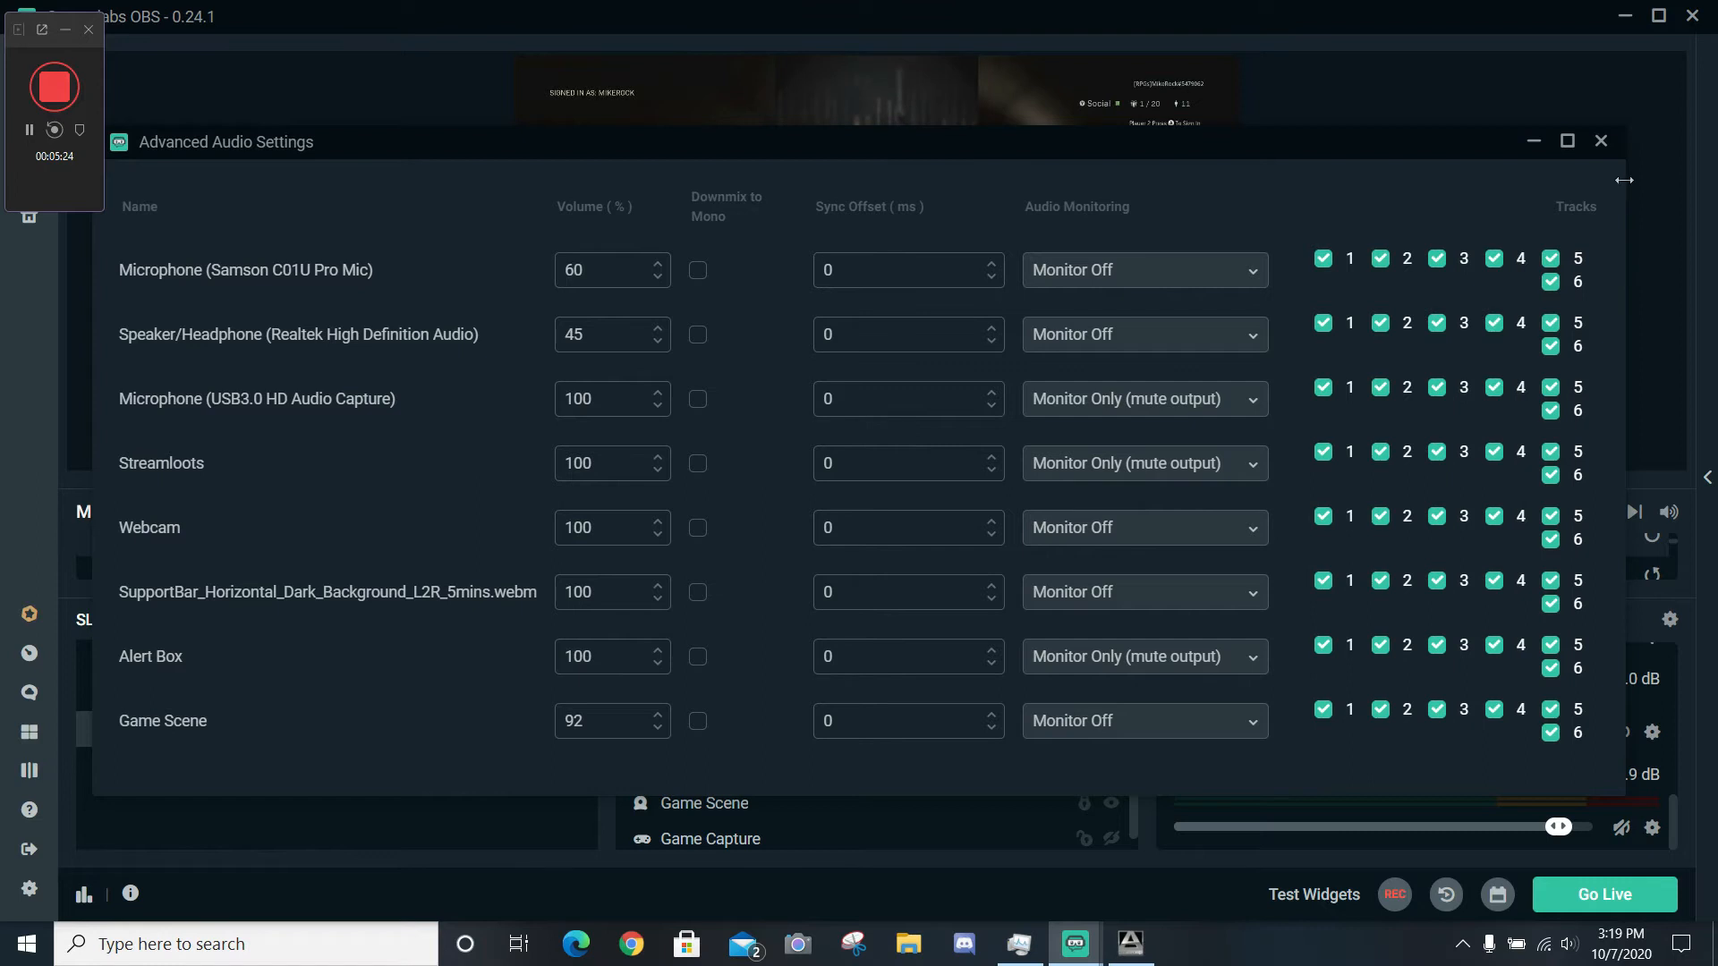
click(1600, 139)
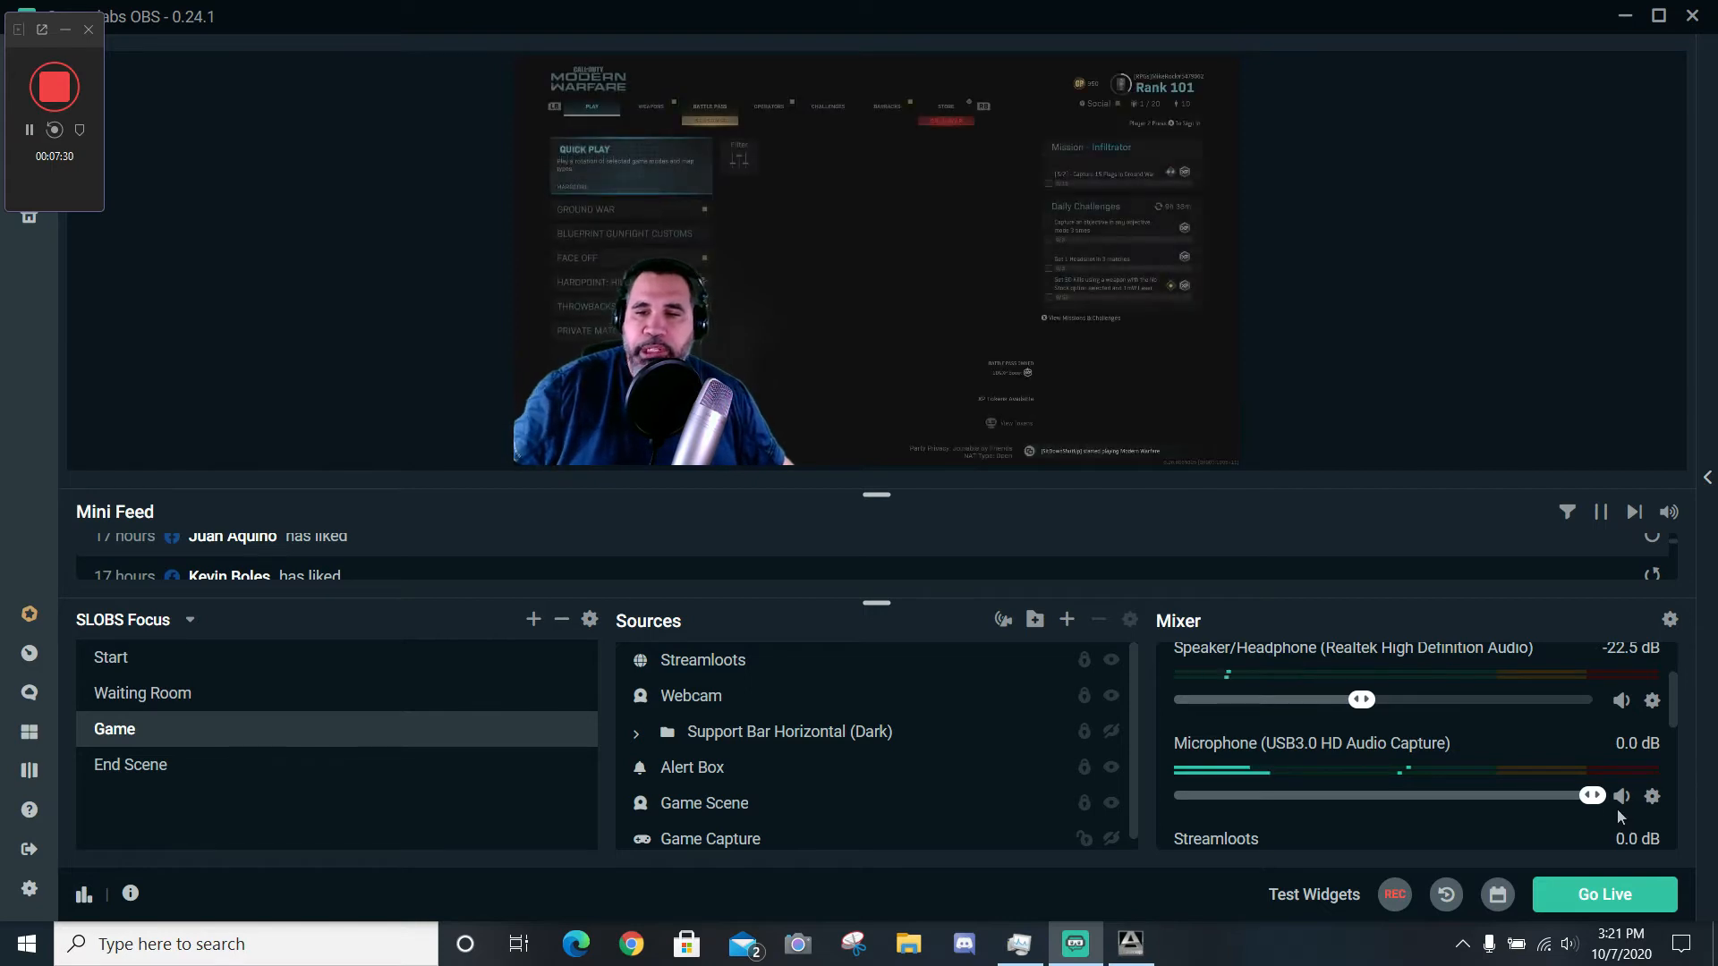
click(1622, 797)
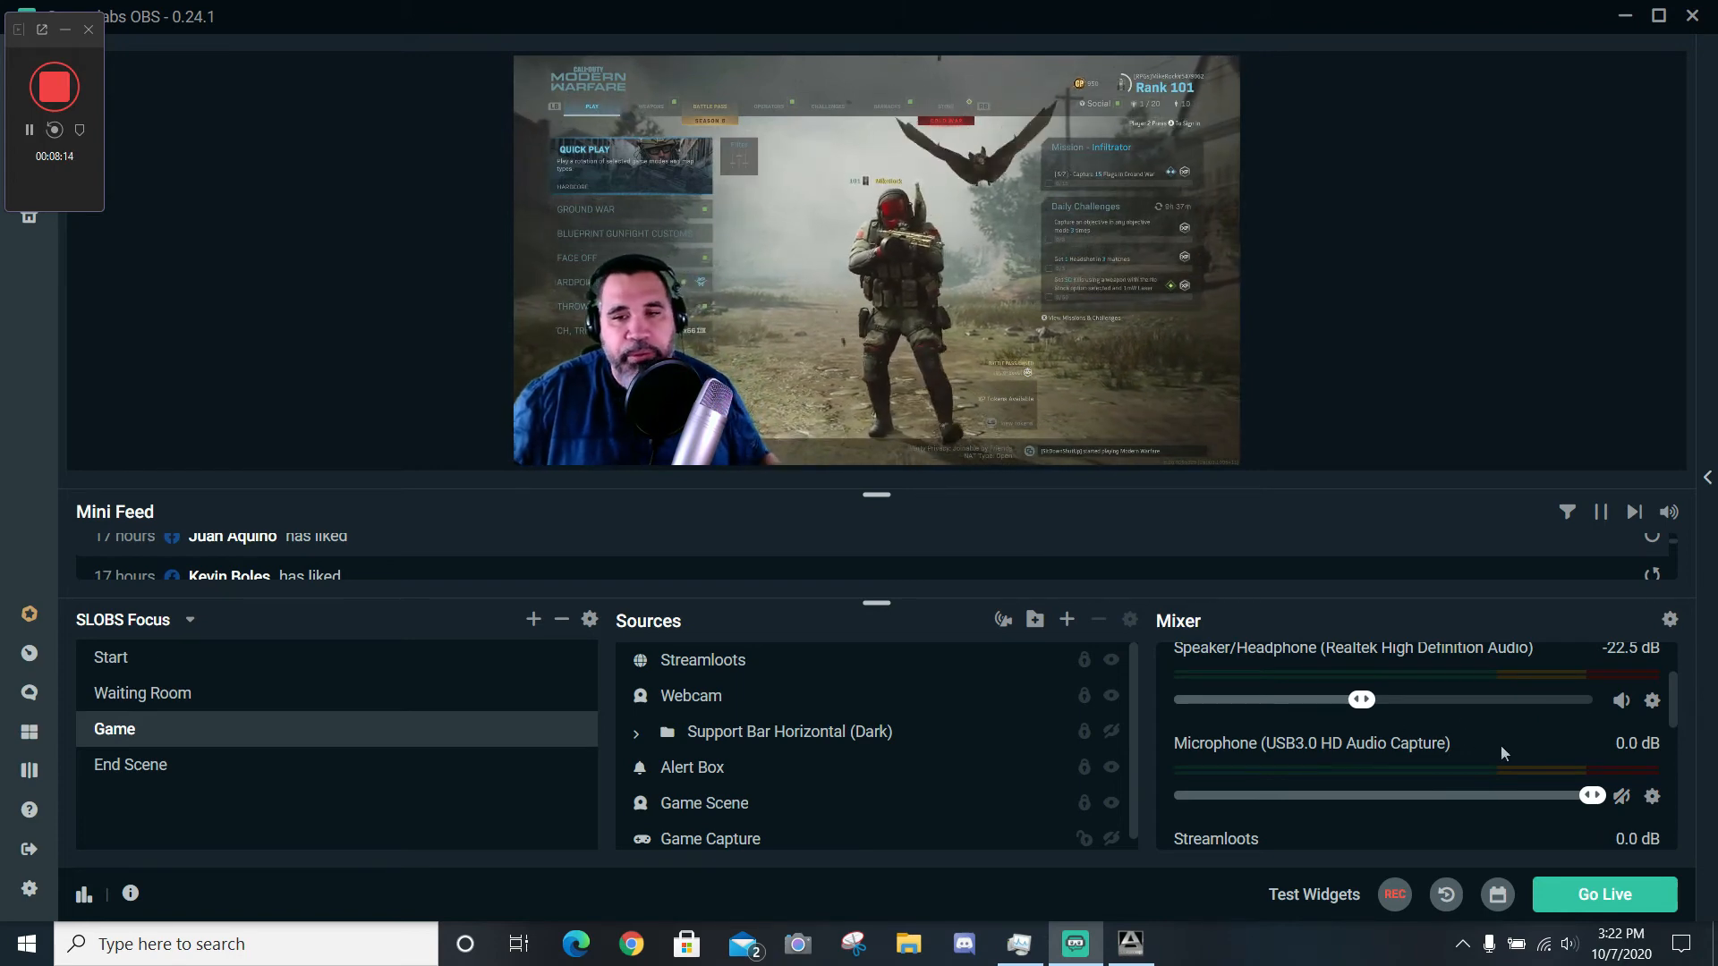
mouse_move(120, 672)
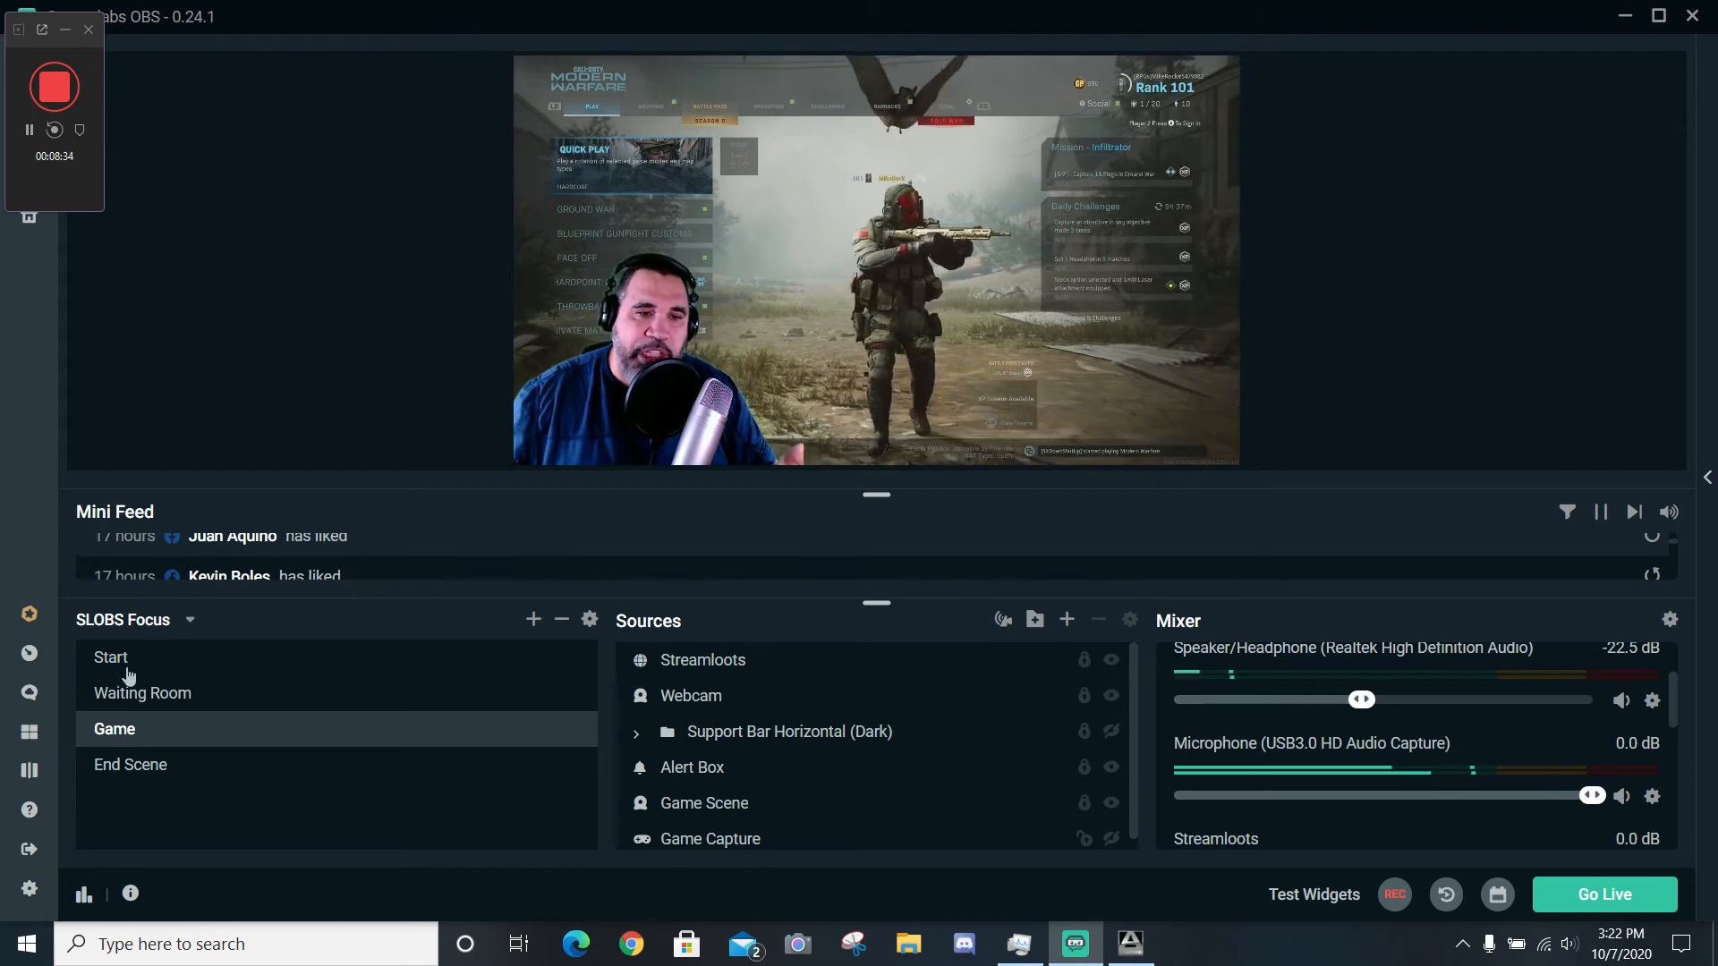
click(111, 657)
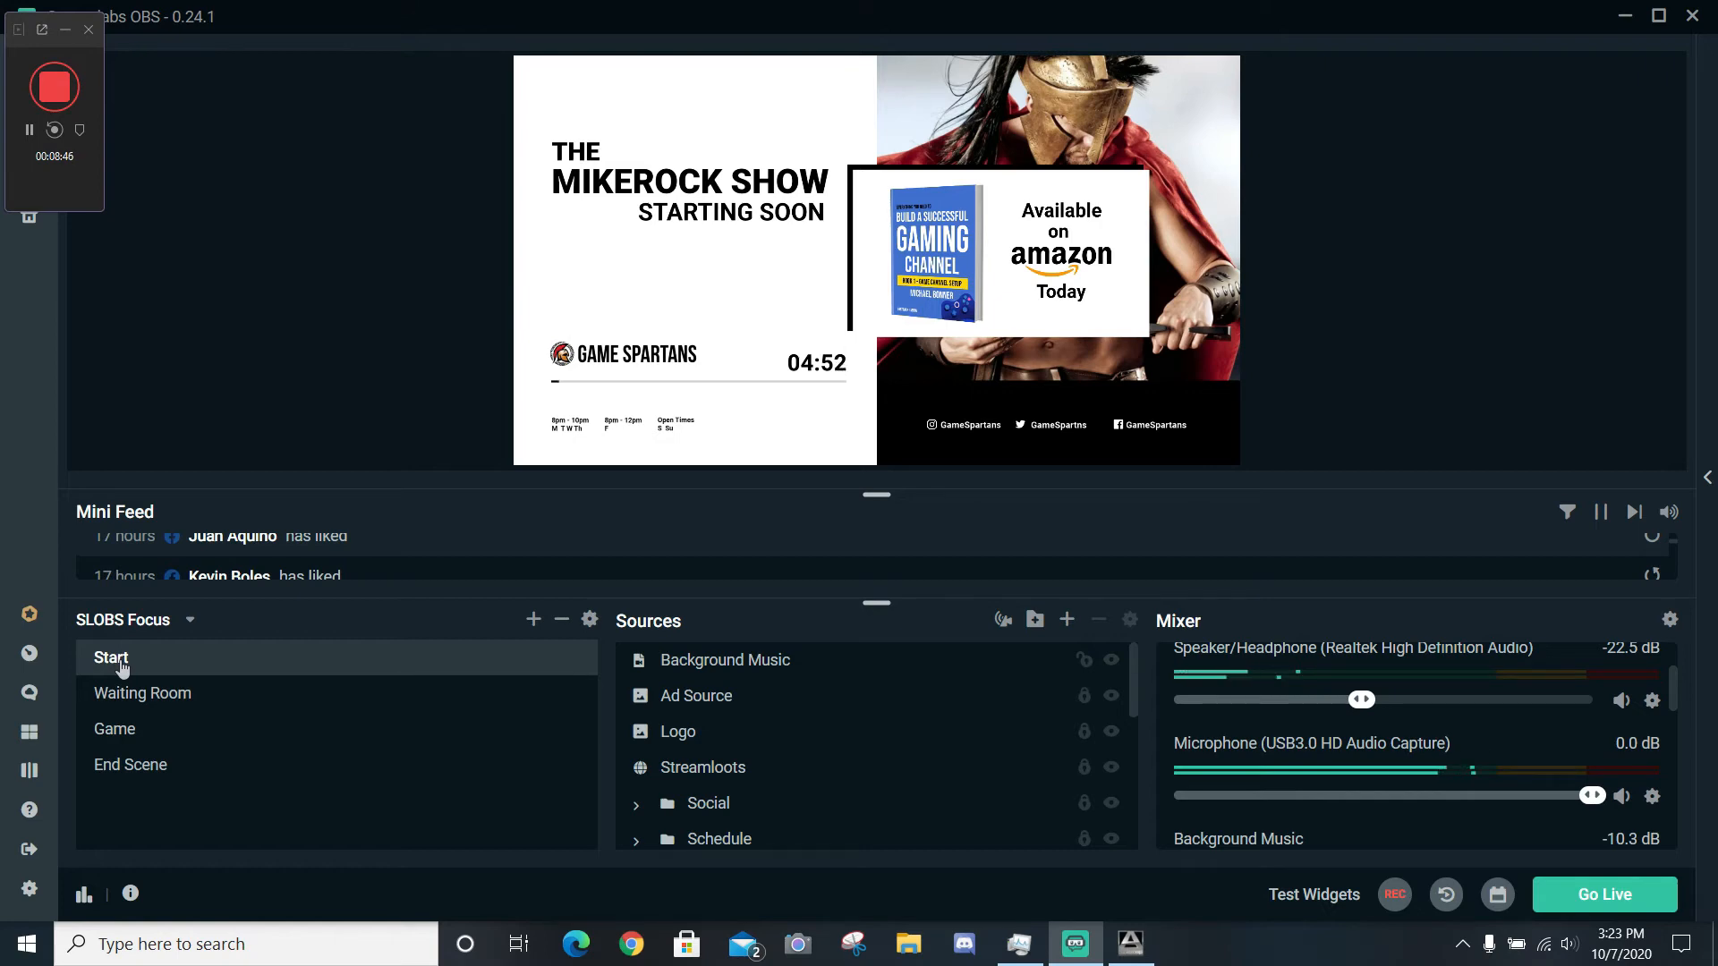
click(143, 692)
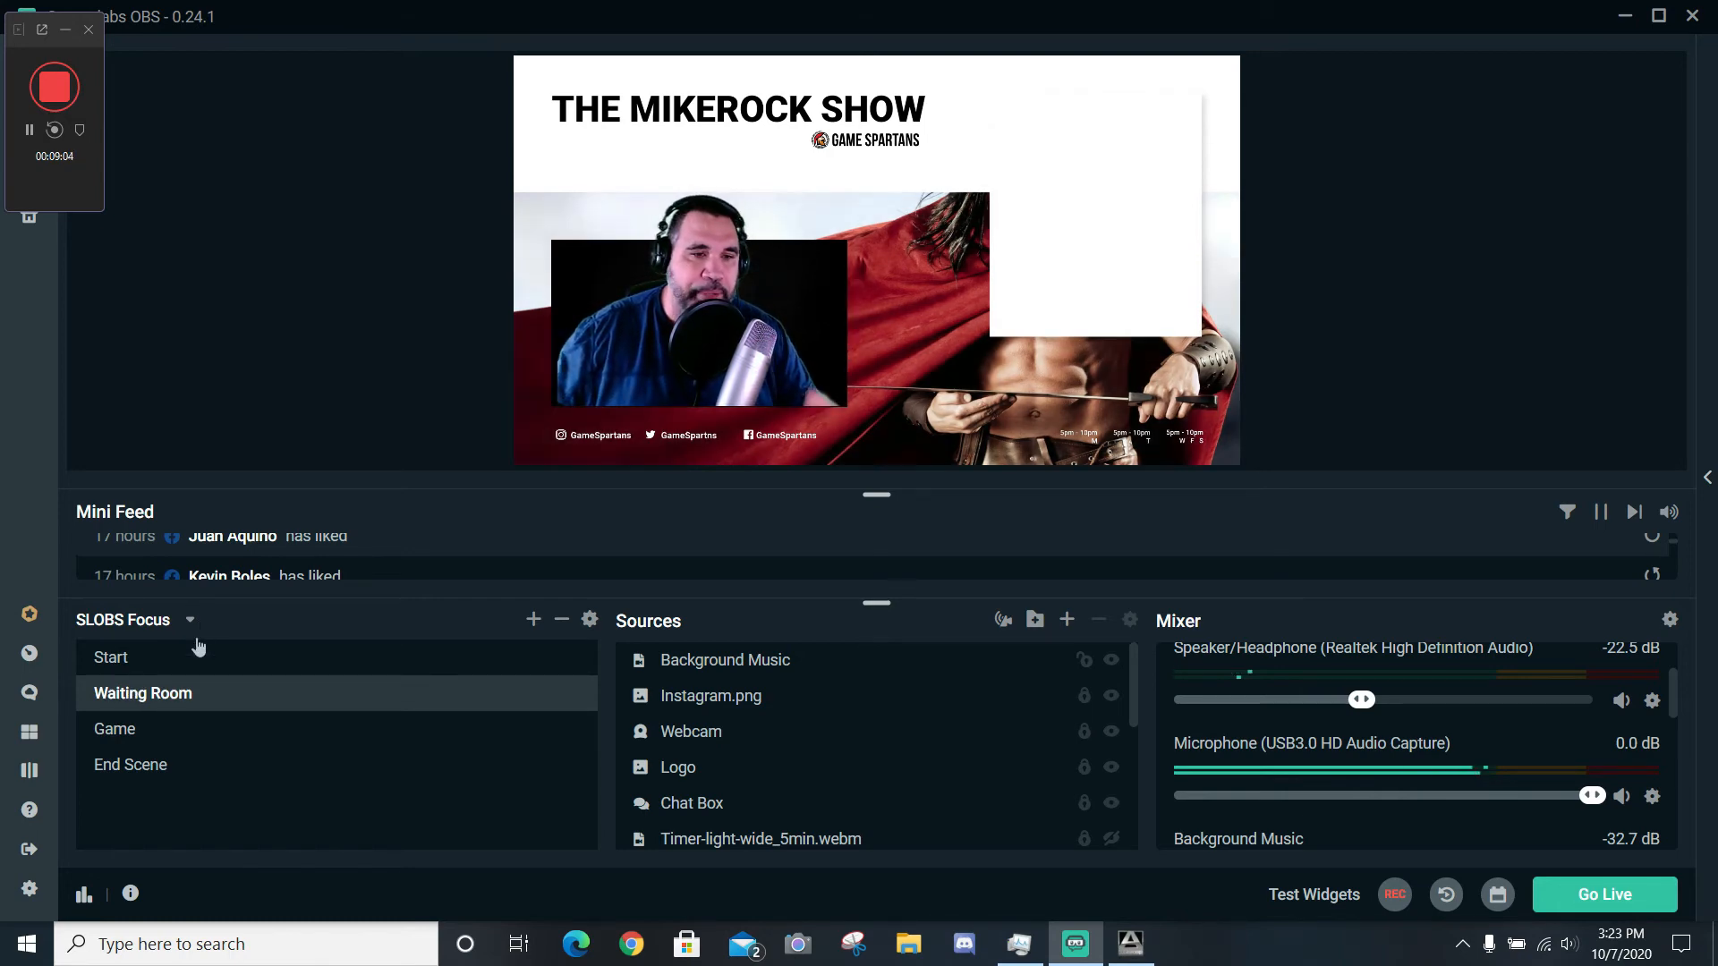
click(114, 728)
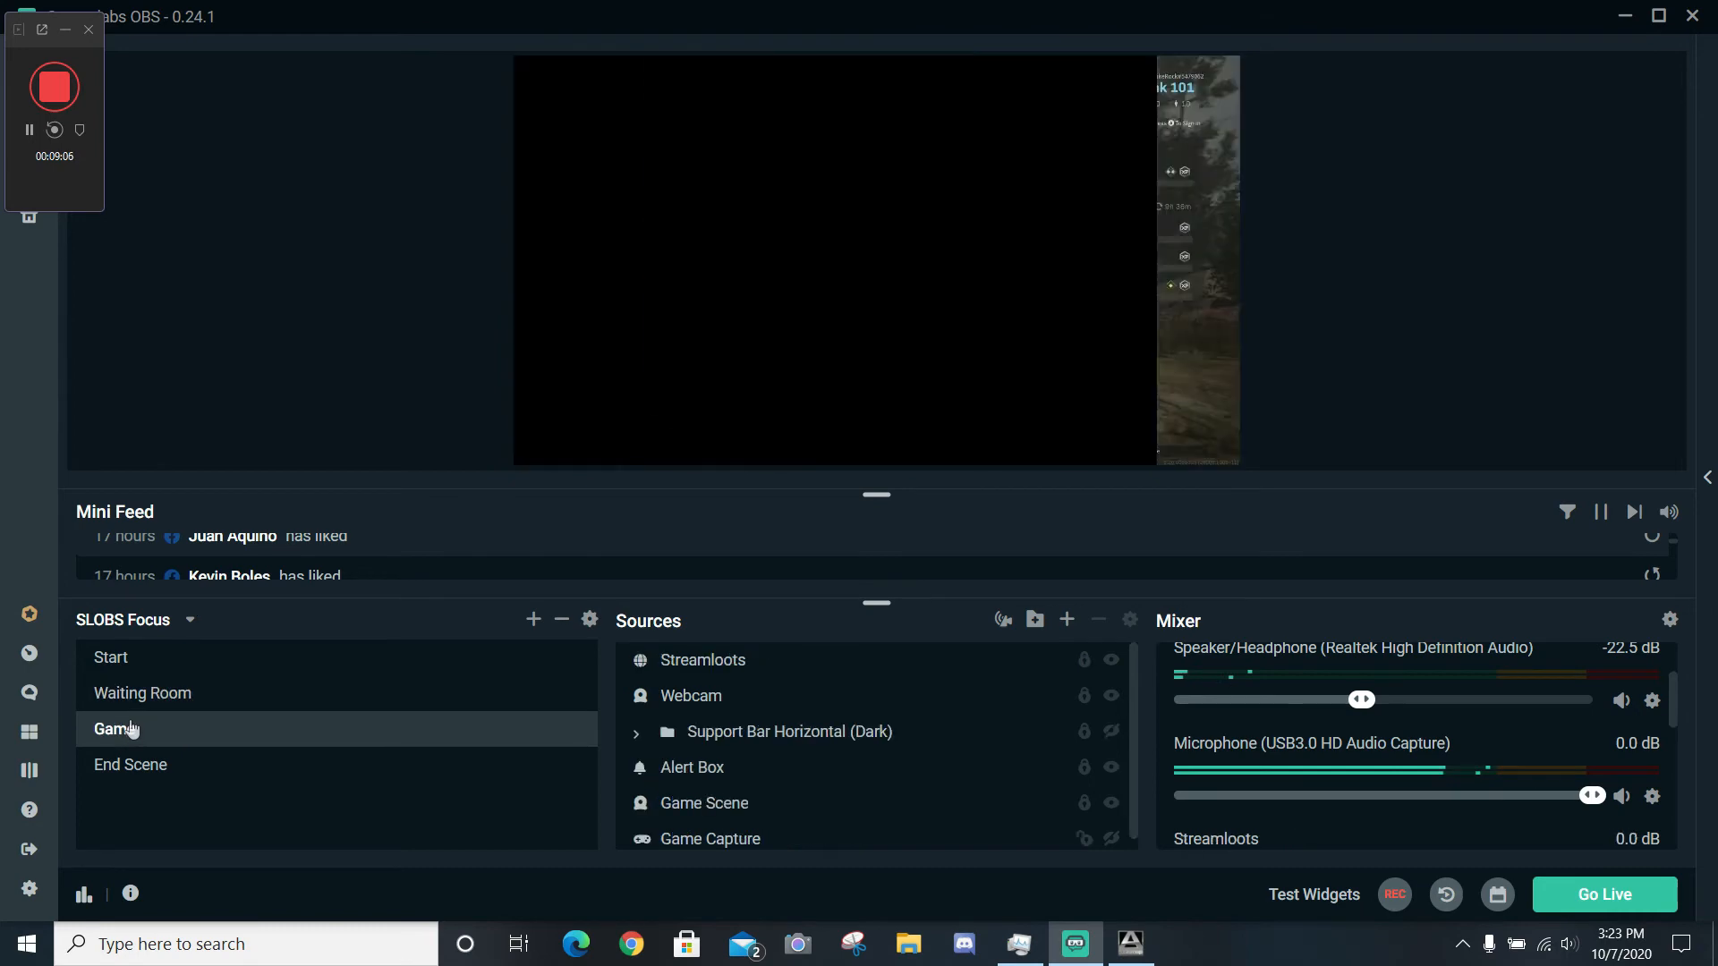
click(115, 729)
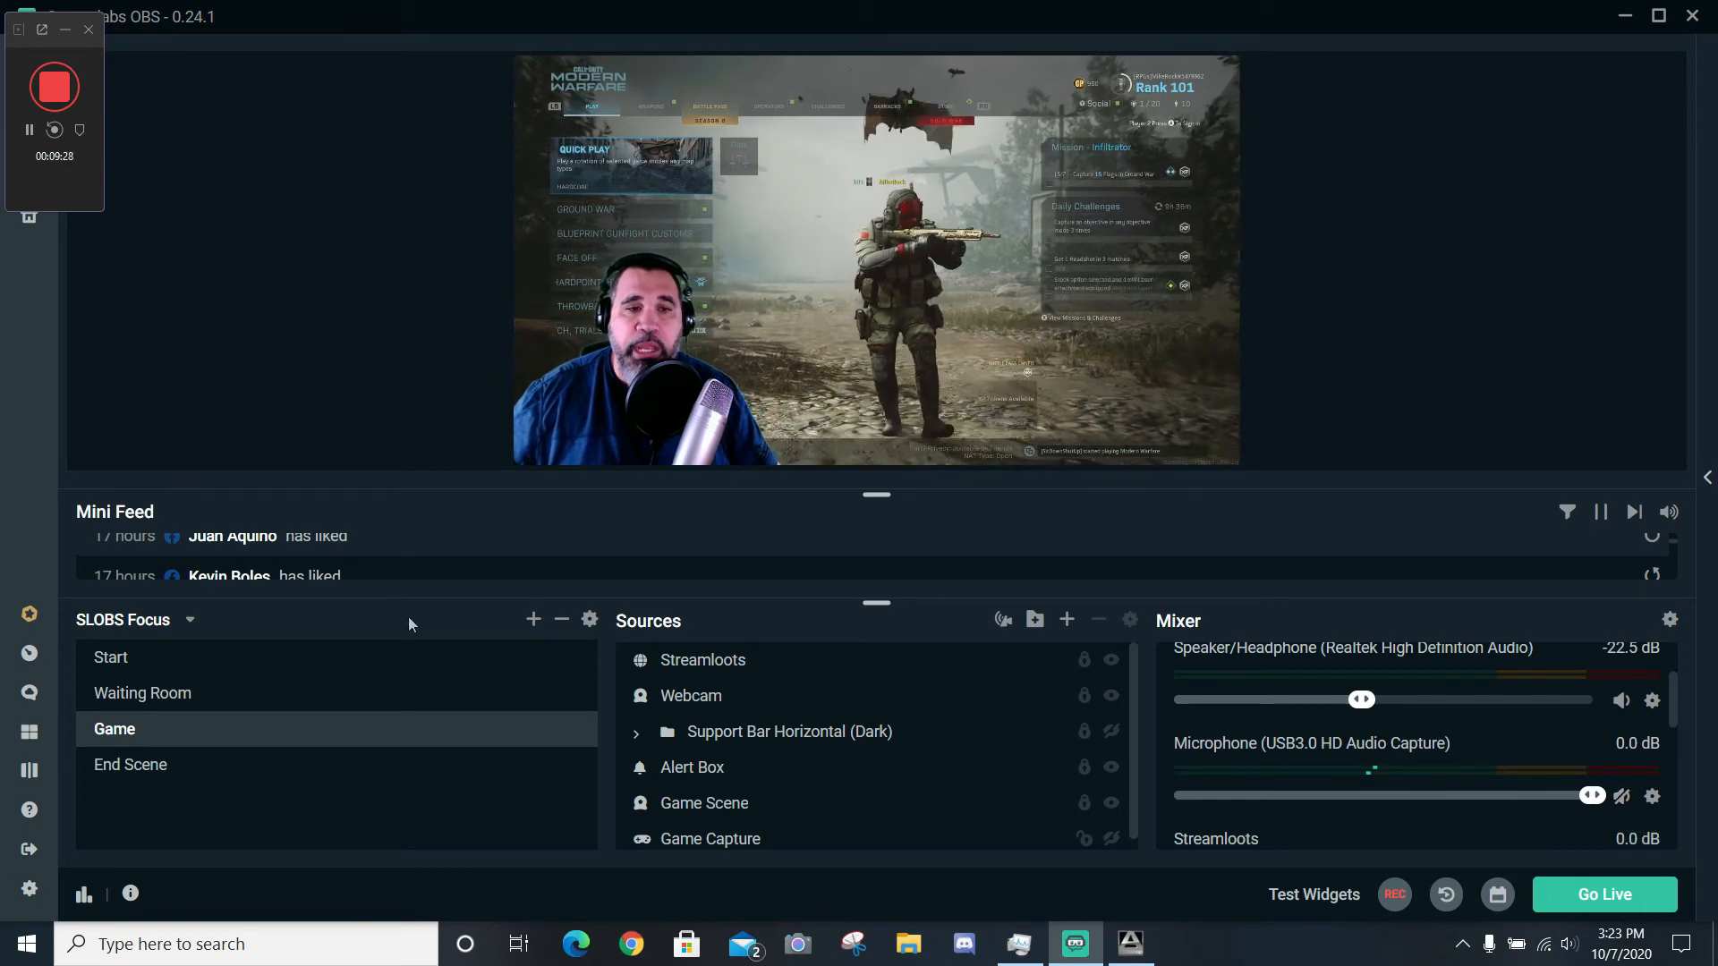
click(111, 657)
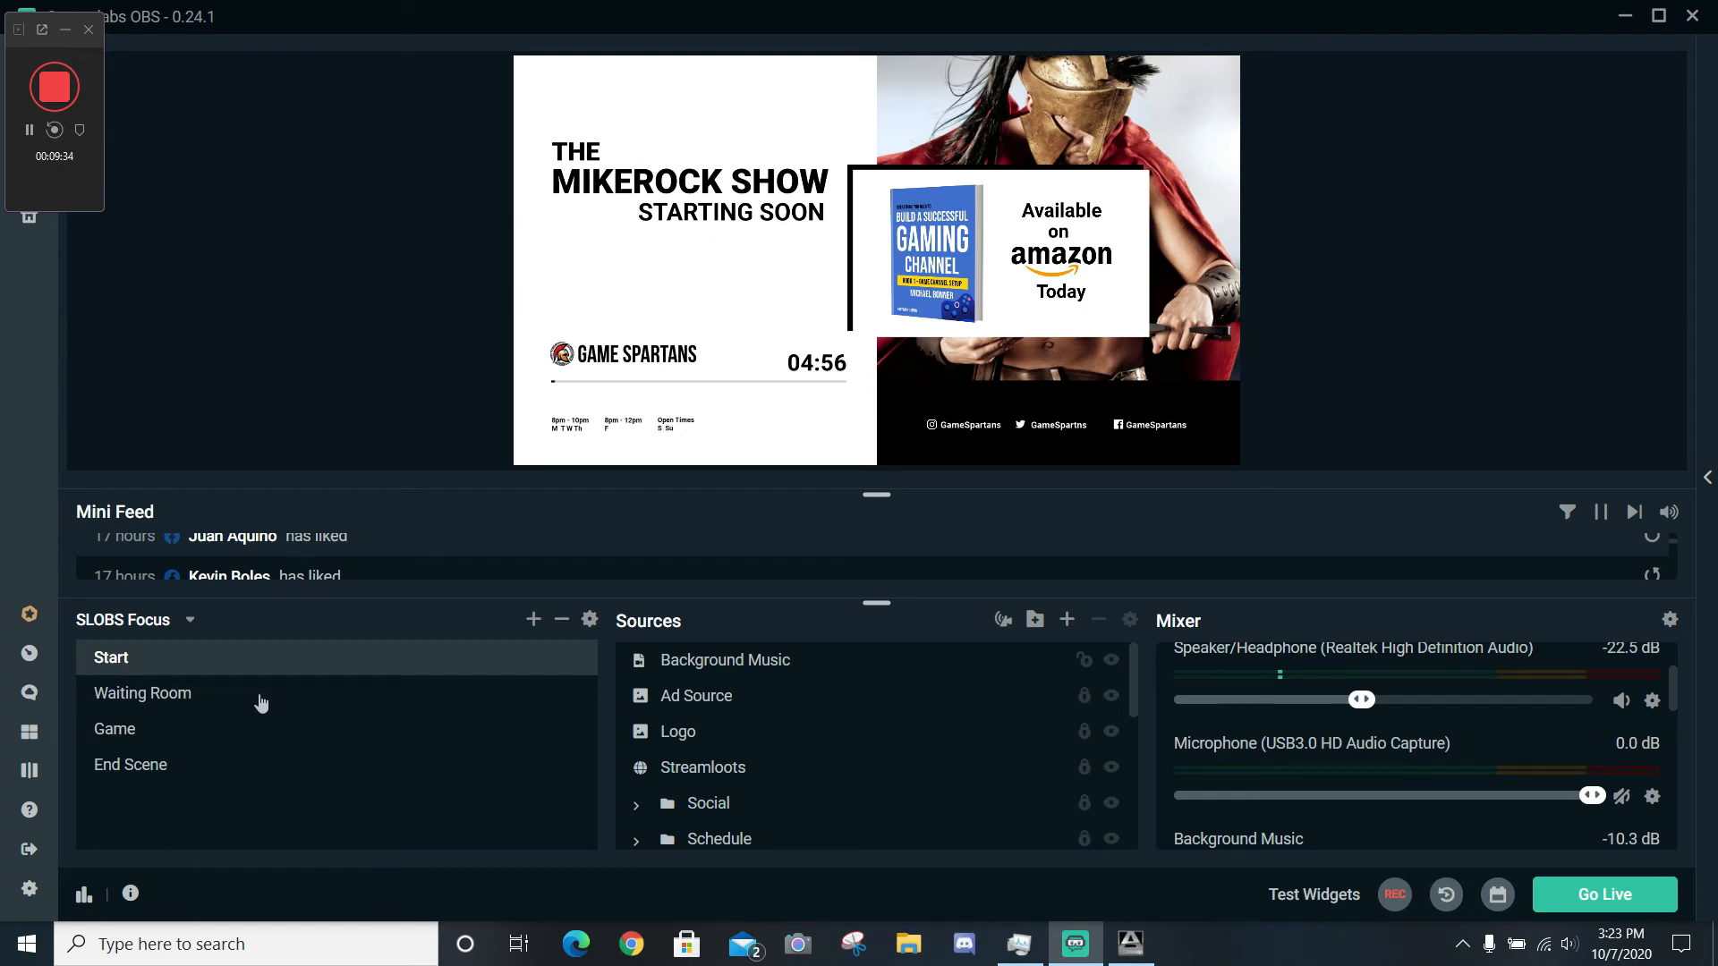
mouse_move(218, 702)
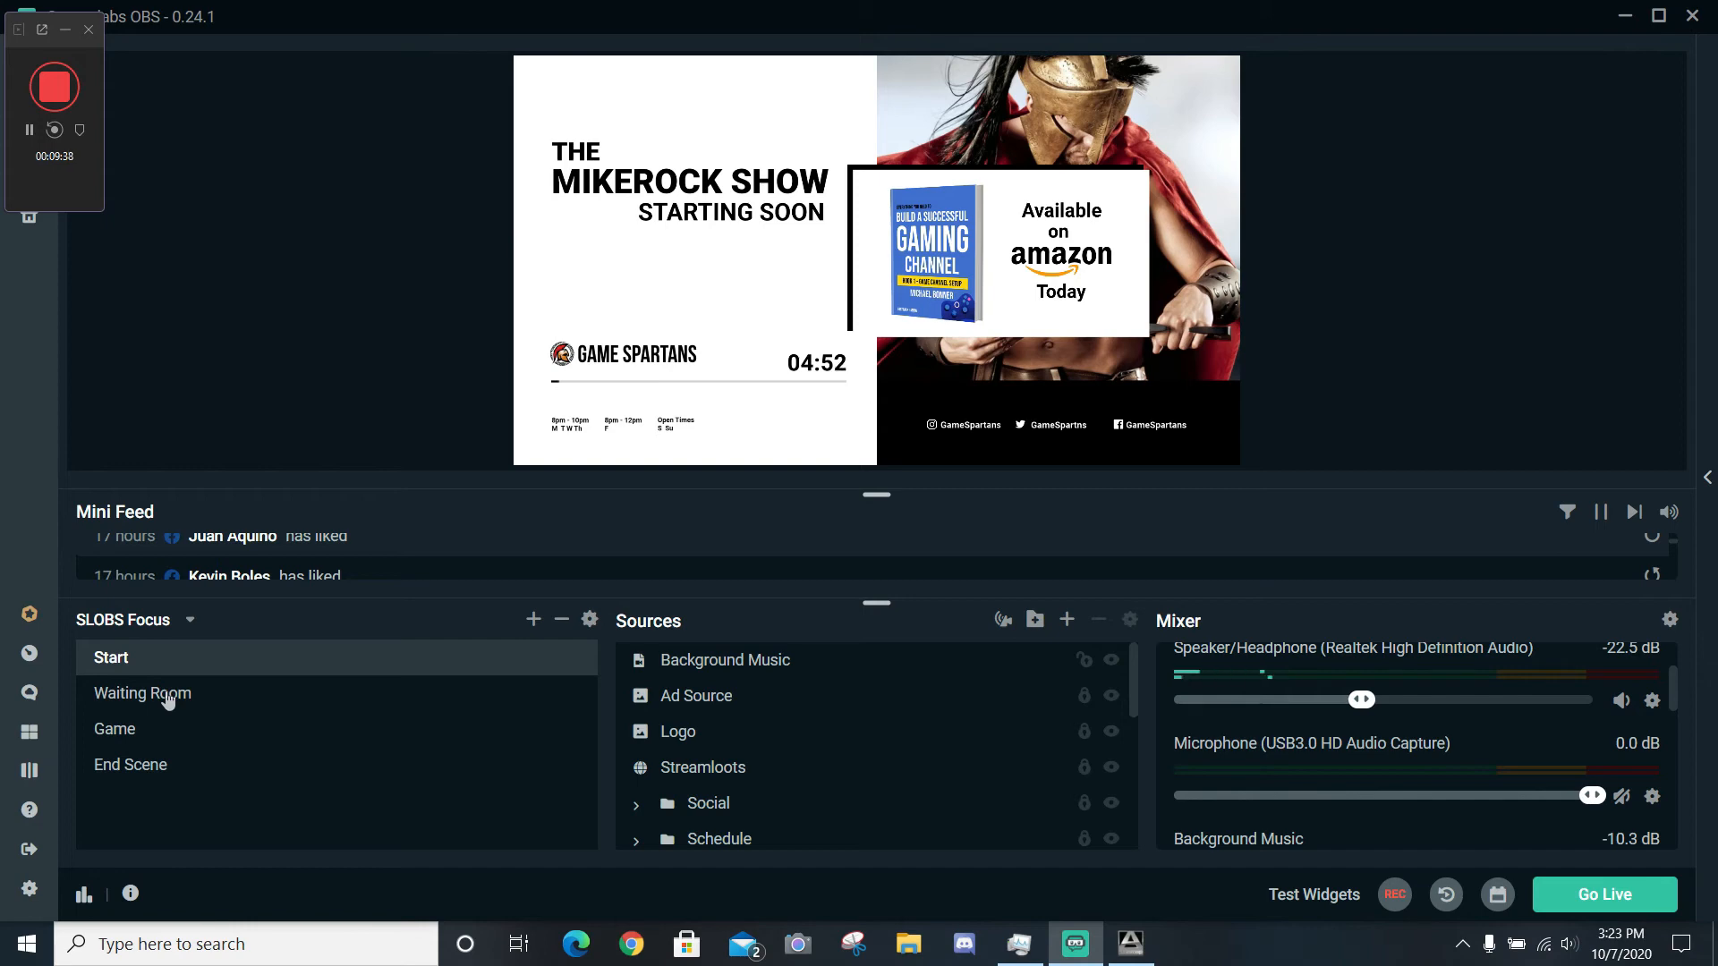
click(142, 693)
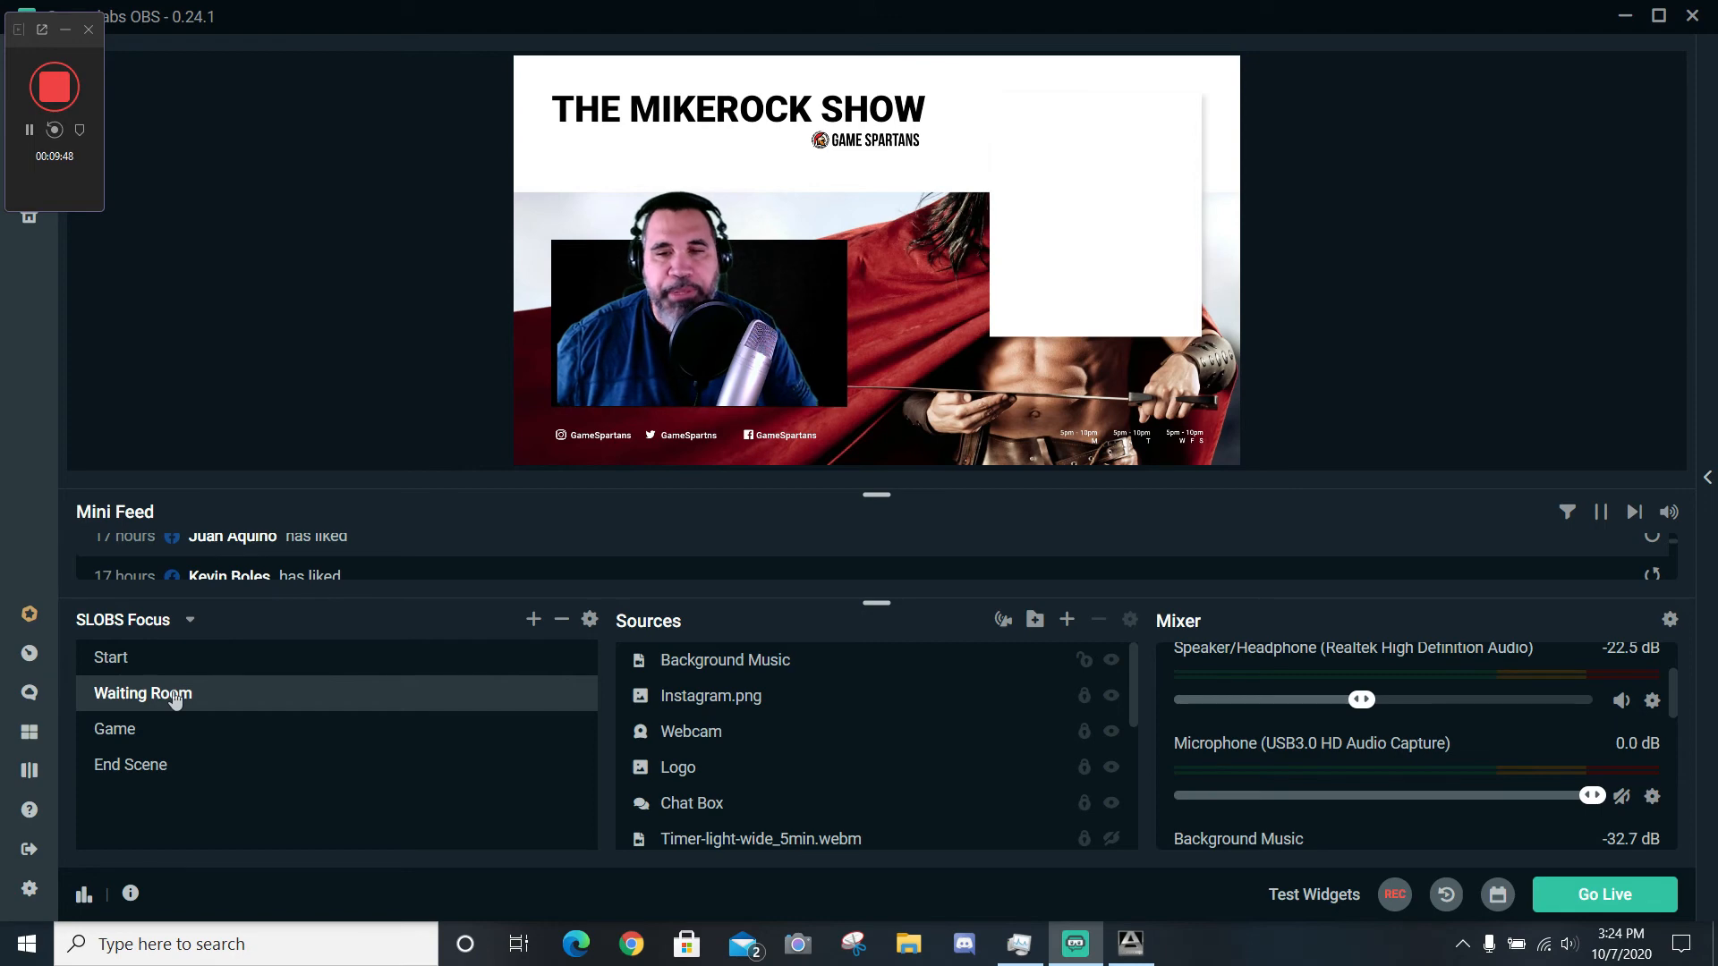
mouse_move(136, 736)
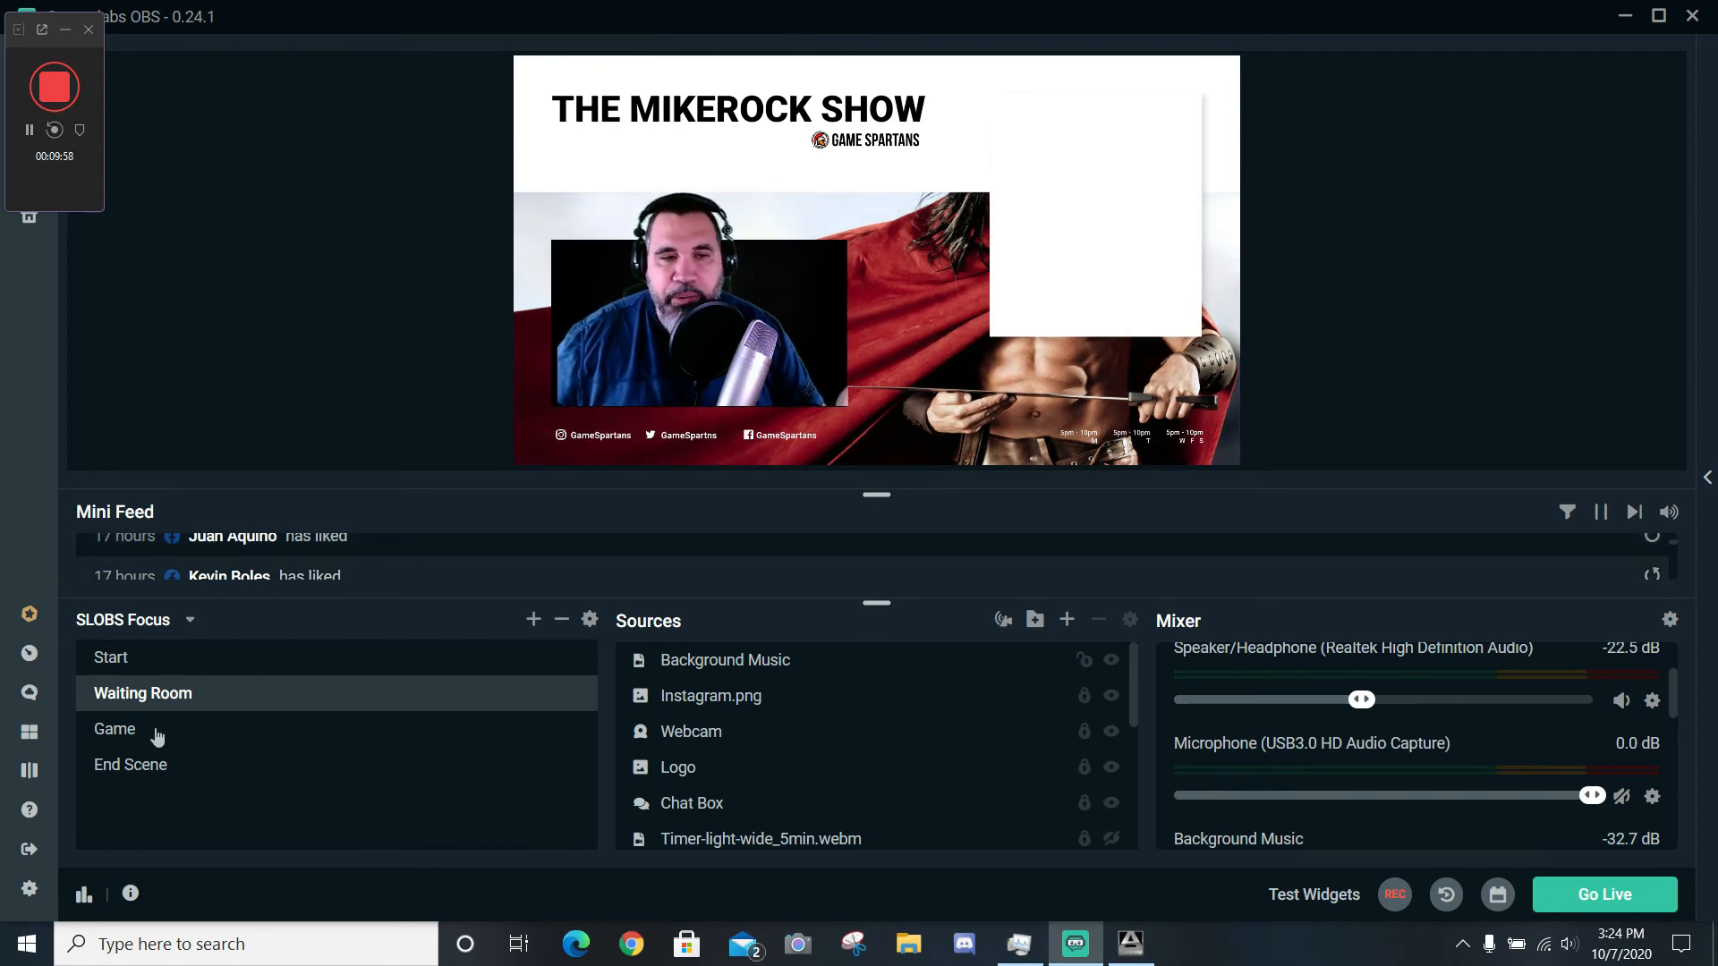
click(115, 728)
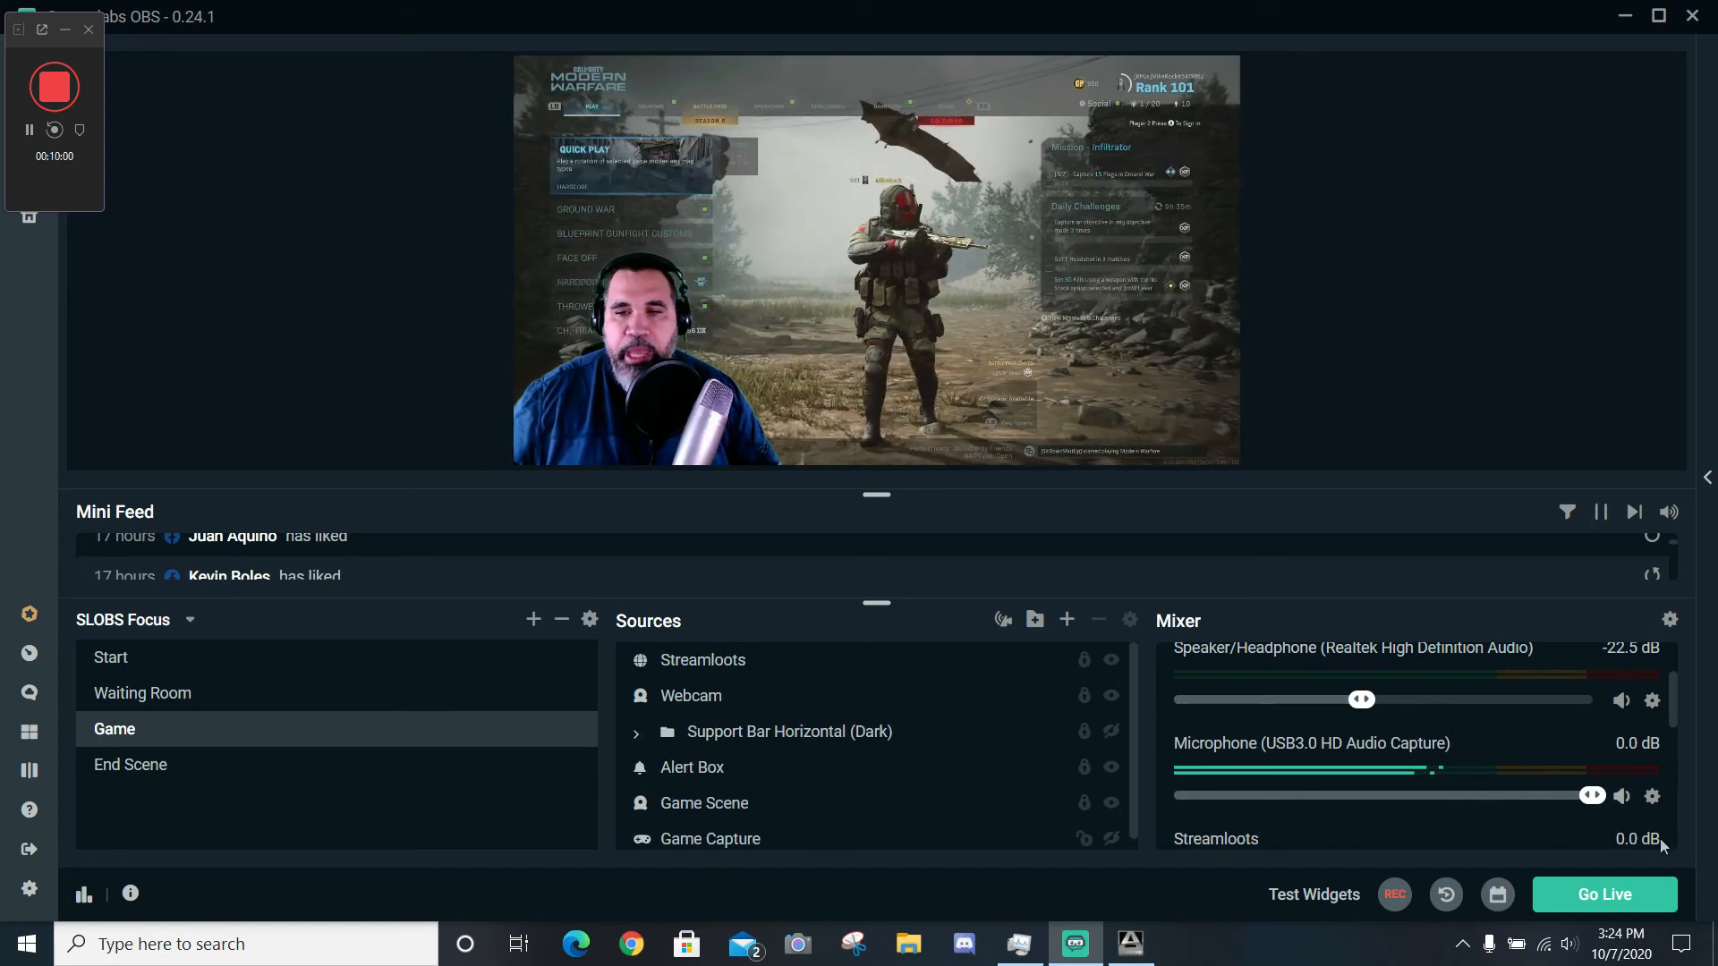